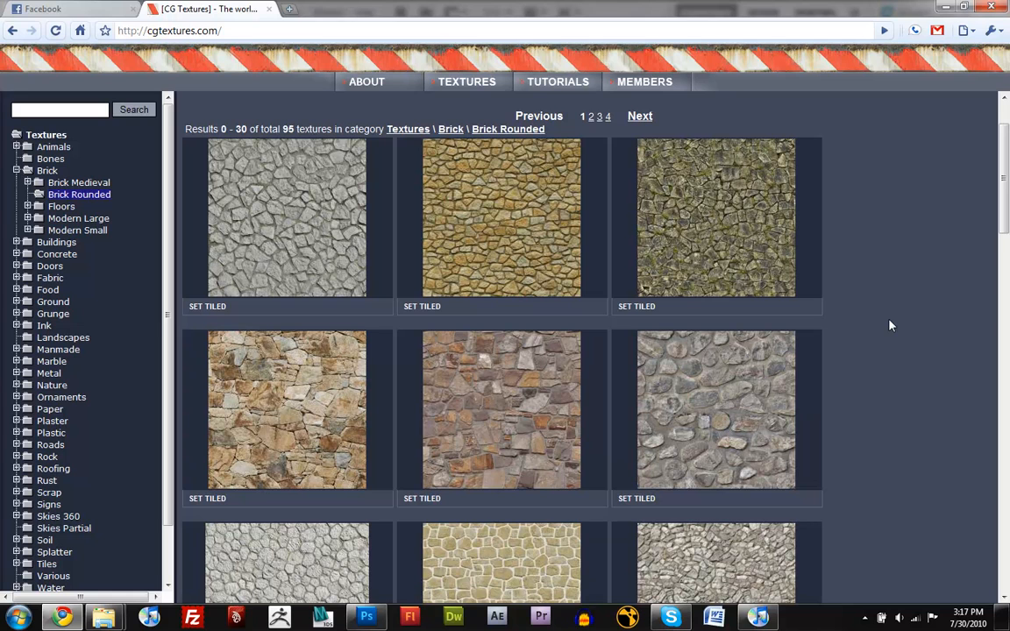
pyautogui.moveTo(907, 235)
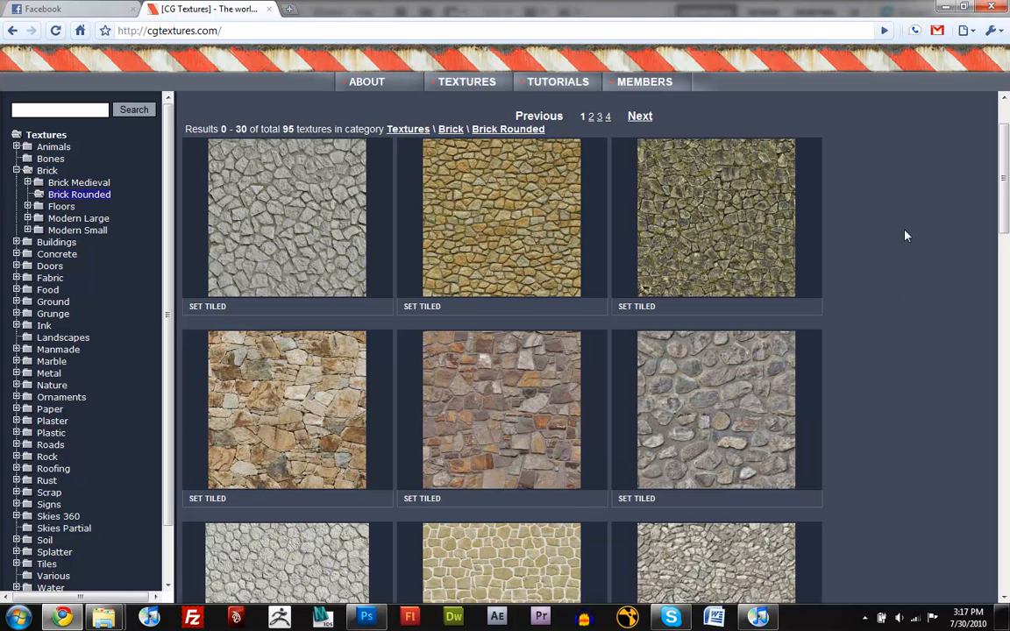
pyautogui.moveTo(928, 230)
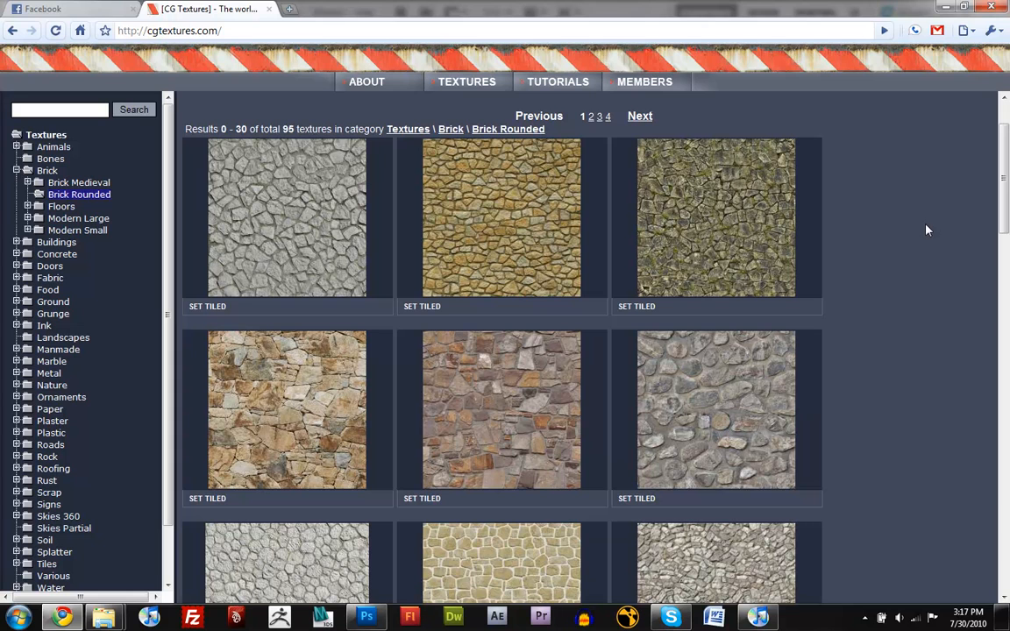
pyautogui.moveTo(389, 239)
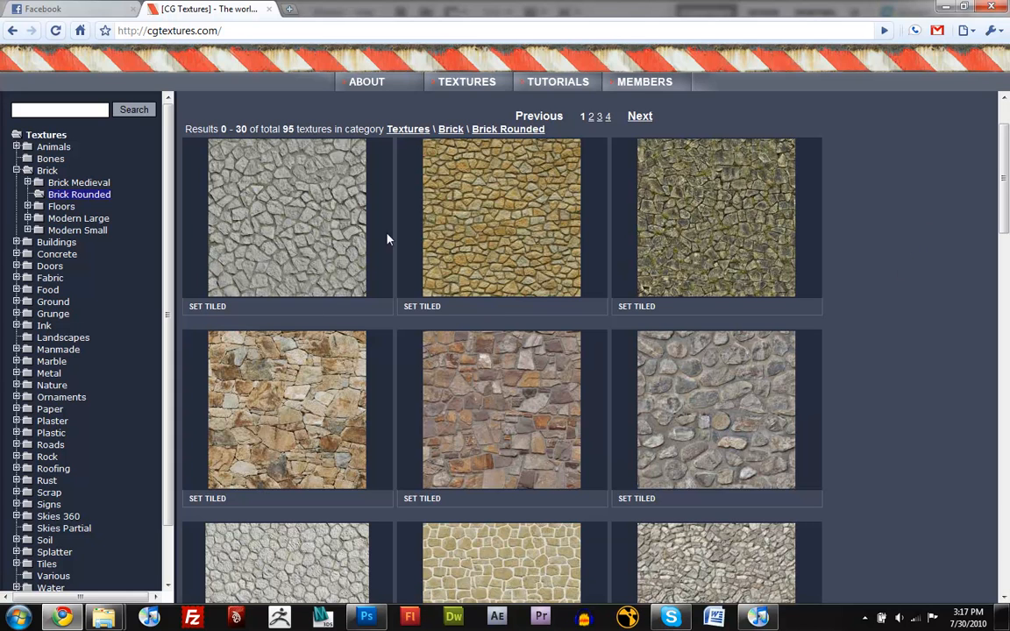
pyautogui.moveTo(859, 325)
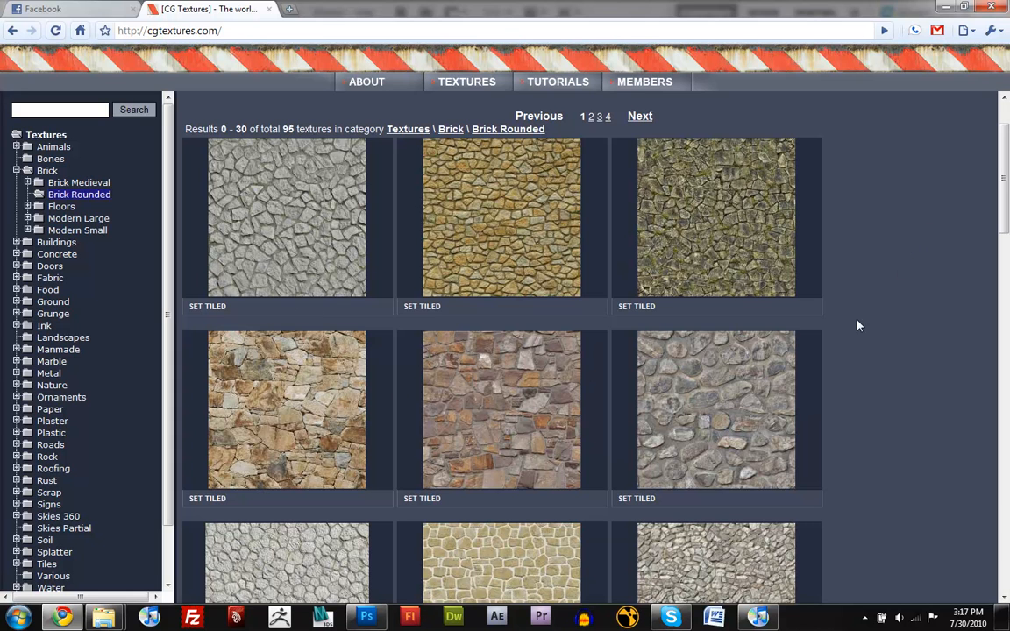
# - Scroll further down the Brick Rounded category page to see more stone textures
pyautogui.scroll(-3)
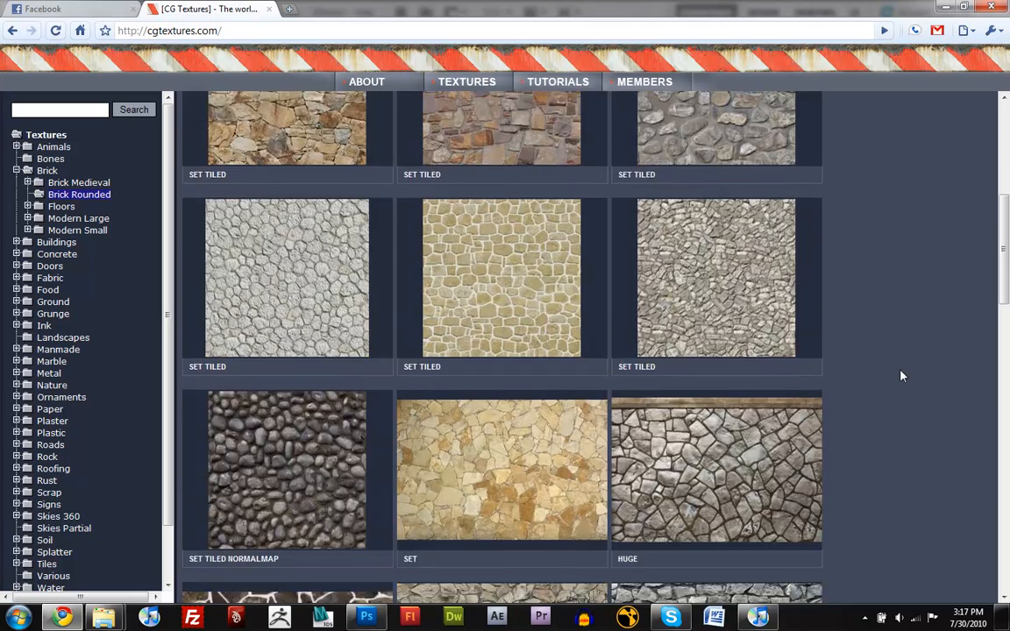
pyautogui.scroll(-3)
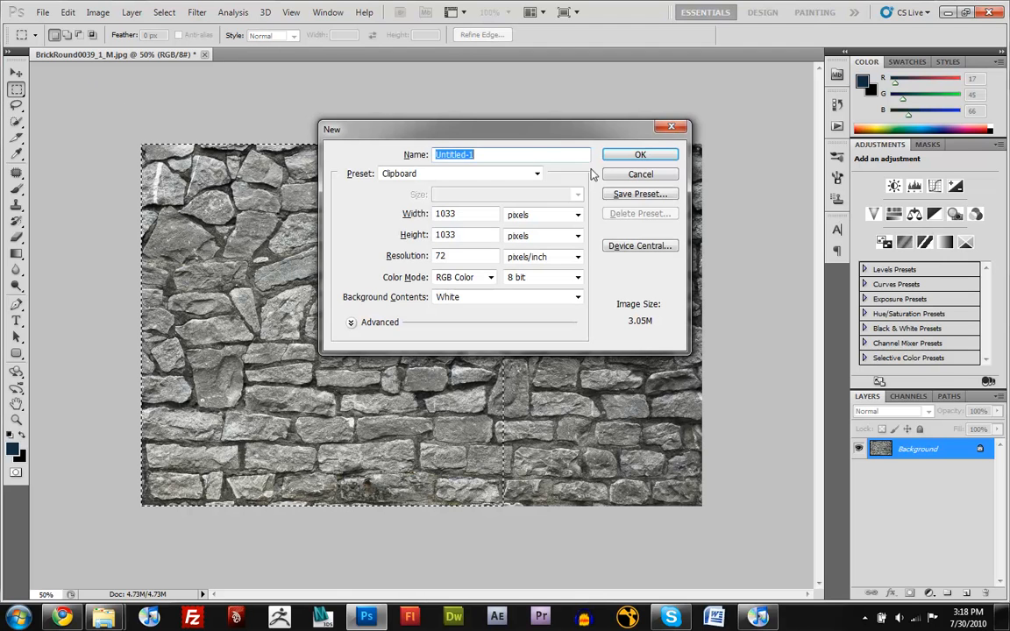
# - Create the clipboard-sized document and resize the image to 1024 pixels wide via Image Size
pyautogui.click(640, 154)
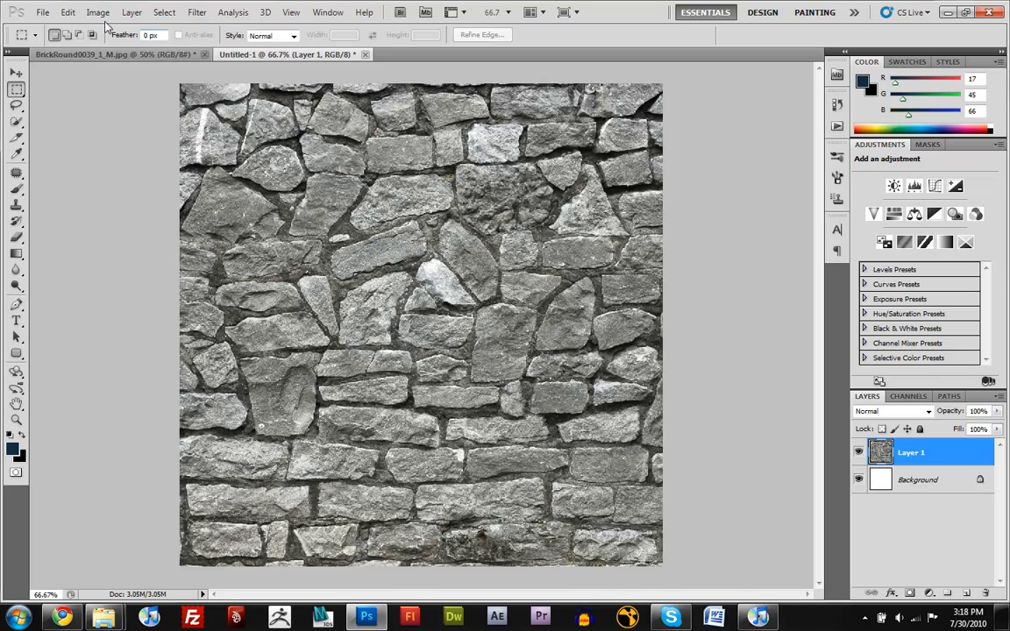
pyautogui.click(98, 12)
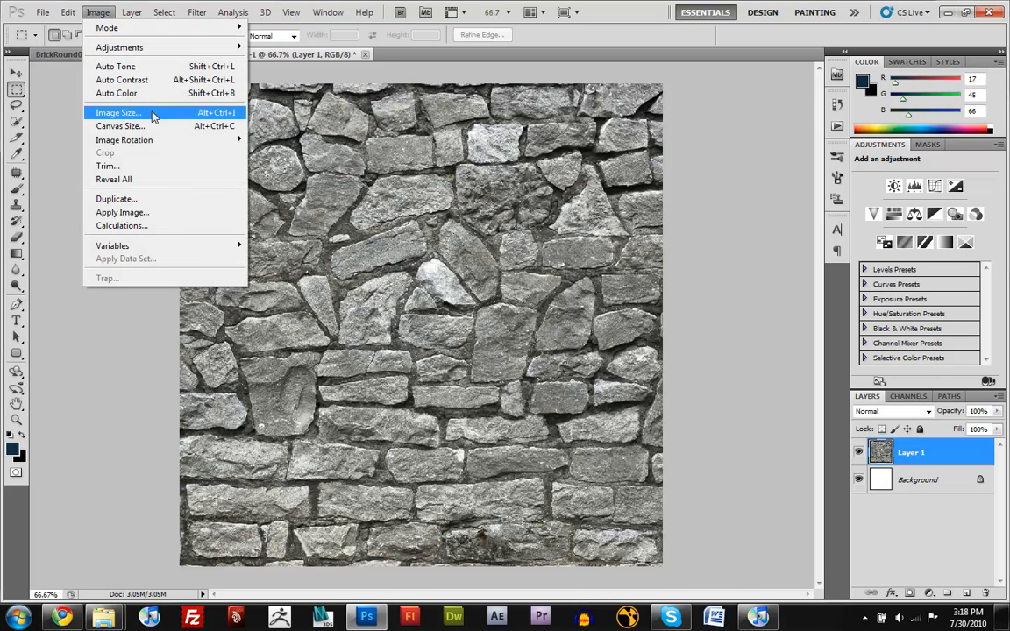
pyautogui.click(119, 112)
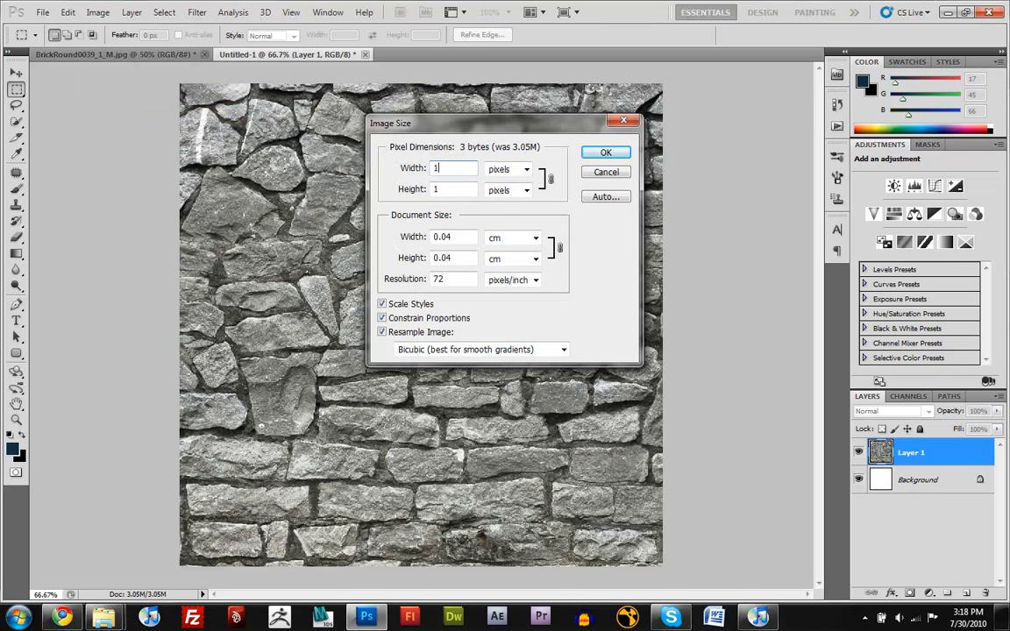
pyautogui.write('024')
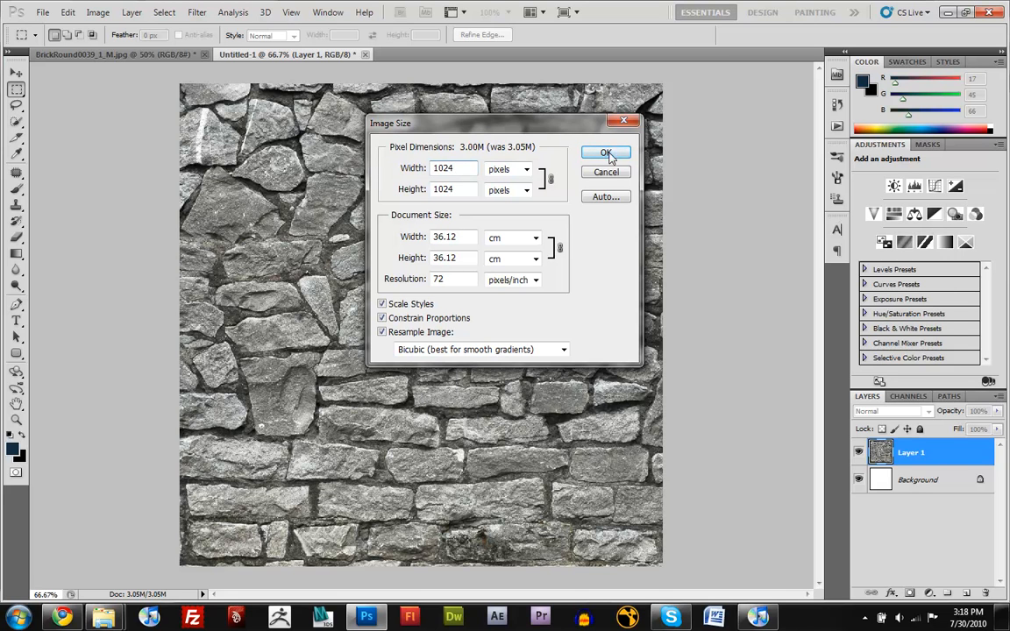
pyautogui.click(606, 154)
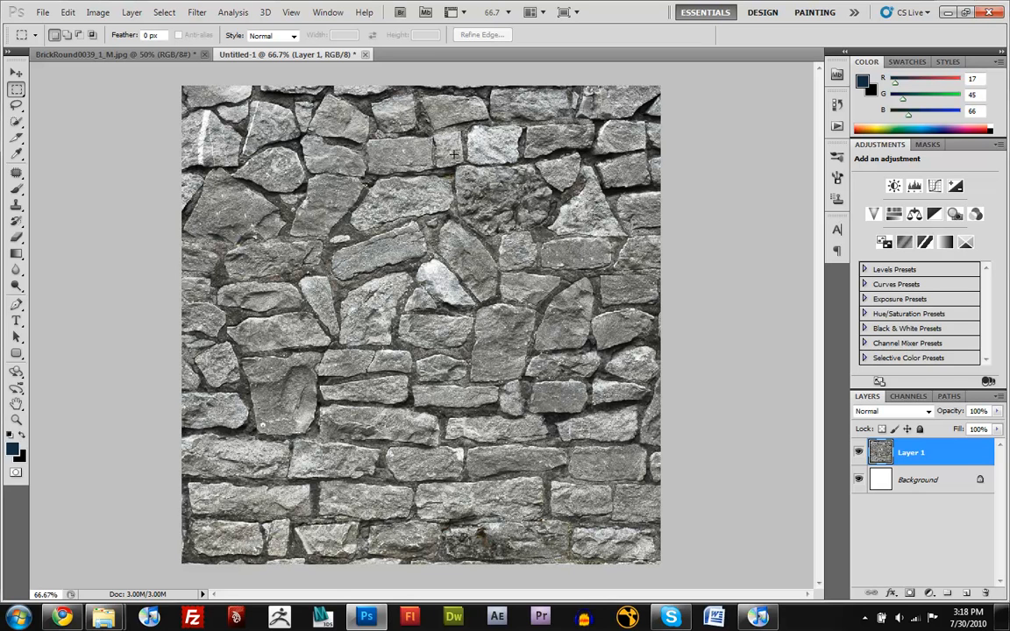
pyautogui.moveTo(428, 137)
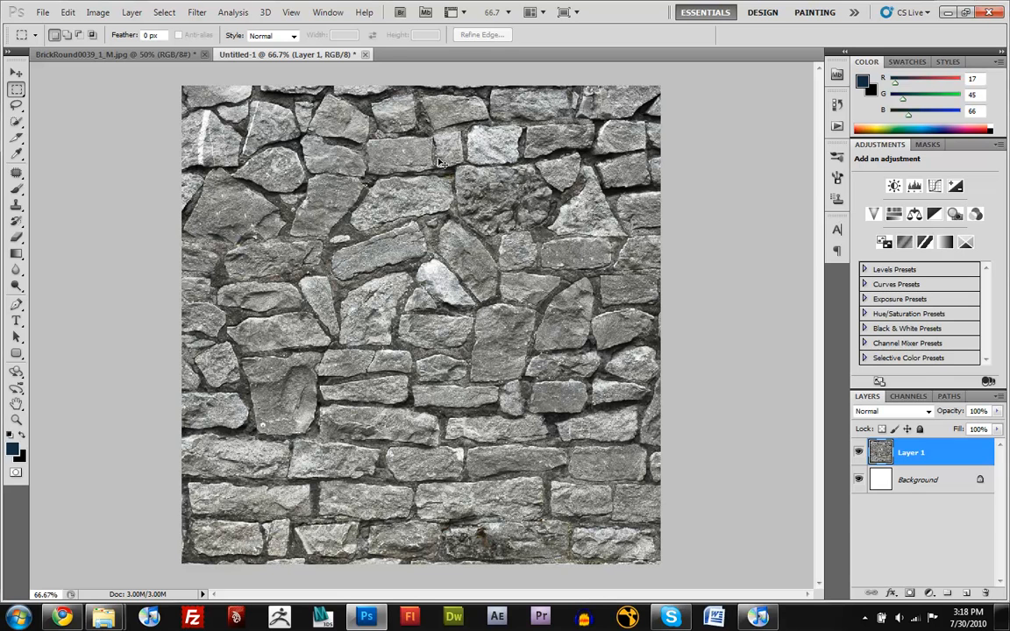
# - Duplicate the stone layer and apply an Offset filter of 512 pixels both ways with Wrap Around
pyautogui.press('ctrl+j')
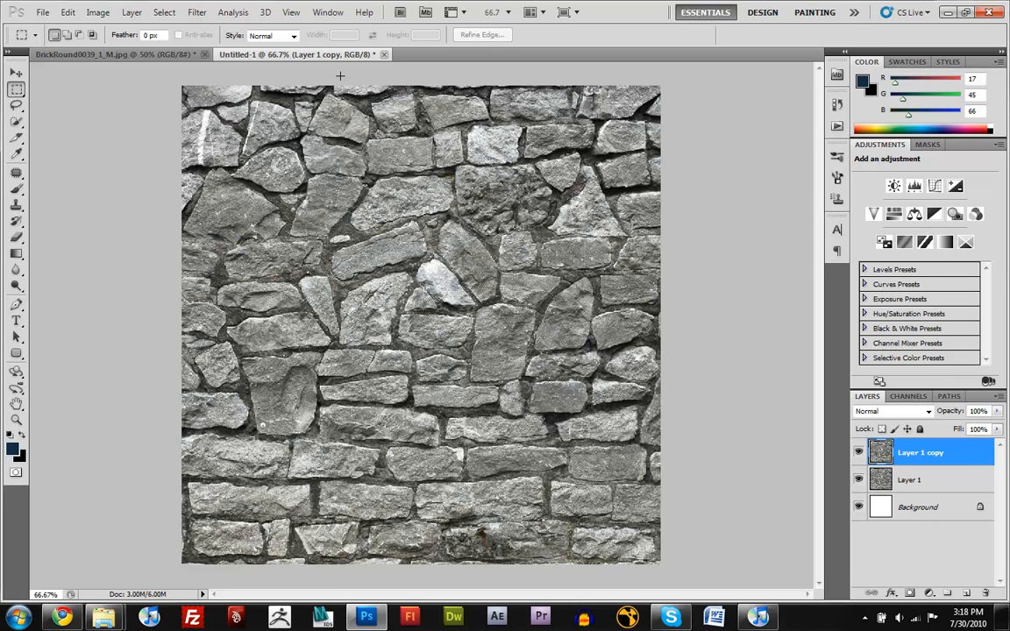
pyautogui.click(197, 11)
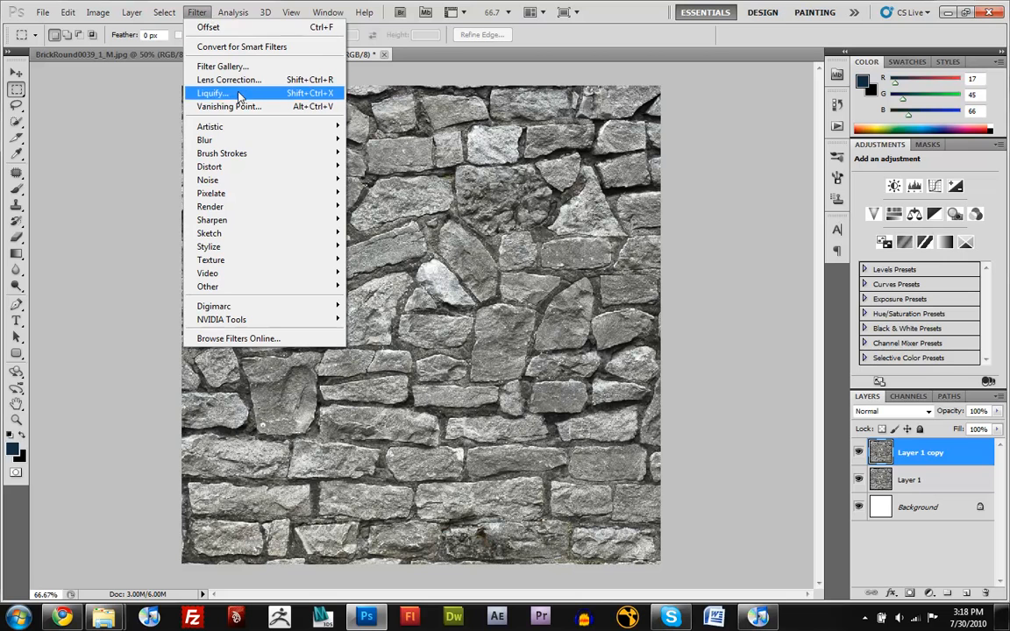
pyautogui.moveTo(207, 288)
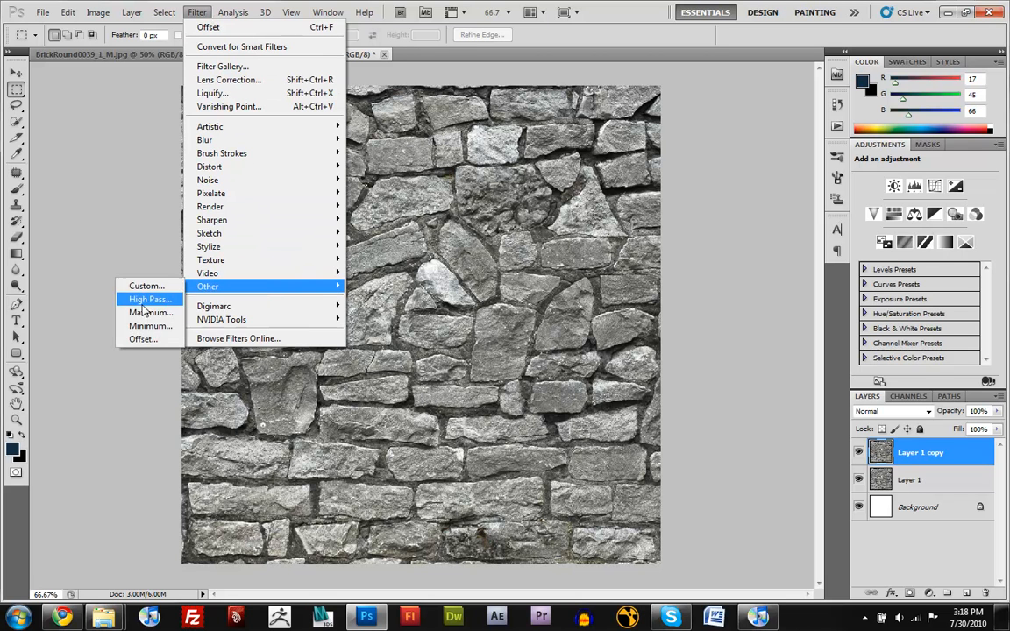
pyautogui.click(142, 340)
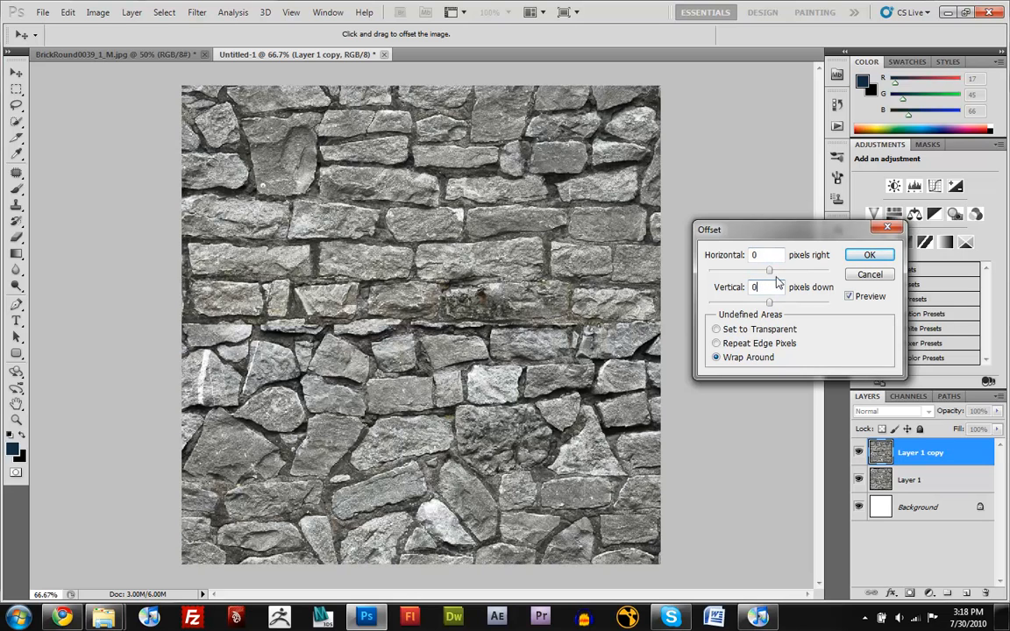
pyautogui.click(754, 255)
pyautogui.write('+150')
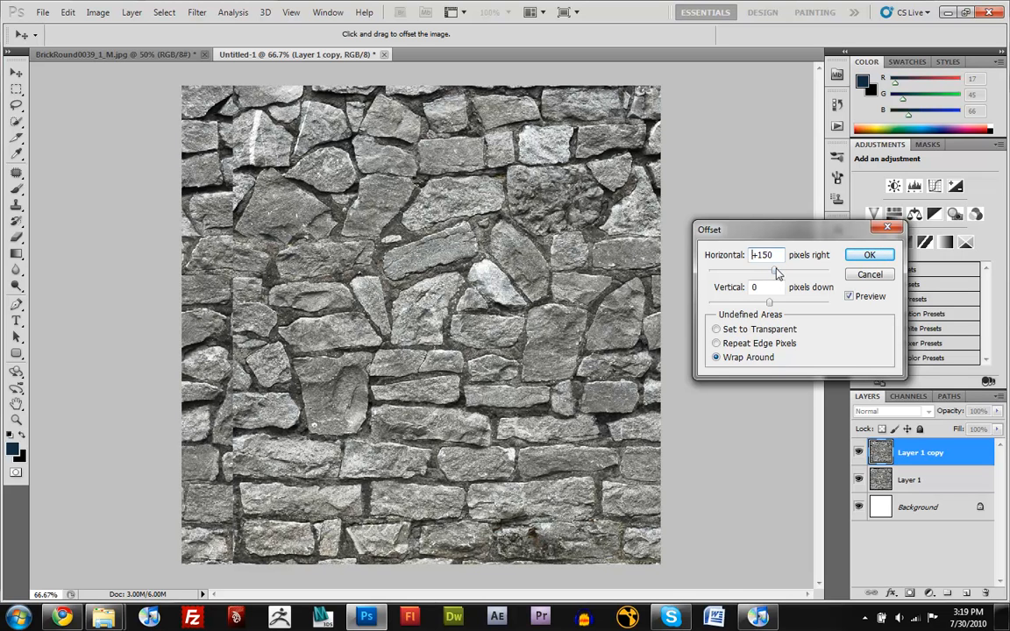
pyautogui.moveTo(775, 270); pyautogui.dragTo(789, 270)
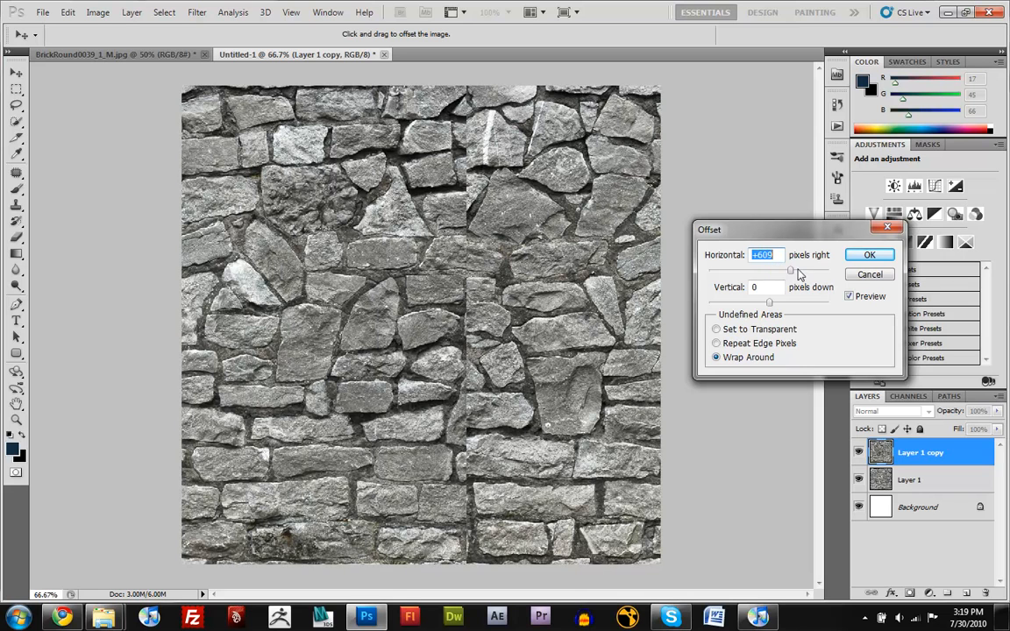
pyautogui.moveTo(775, 270)
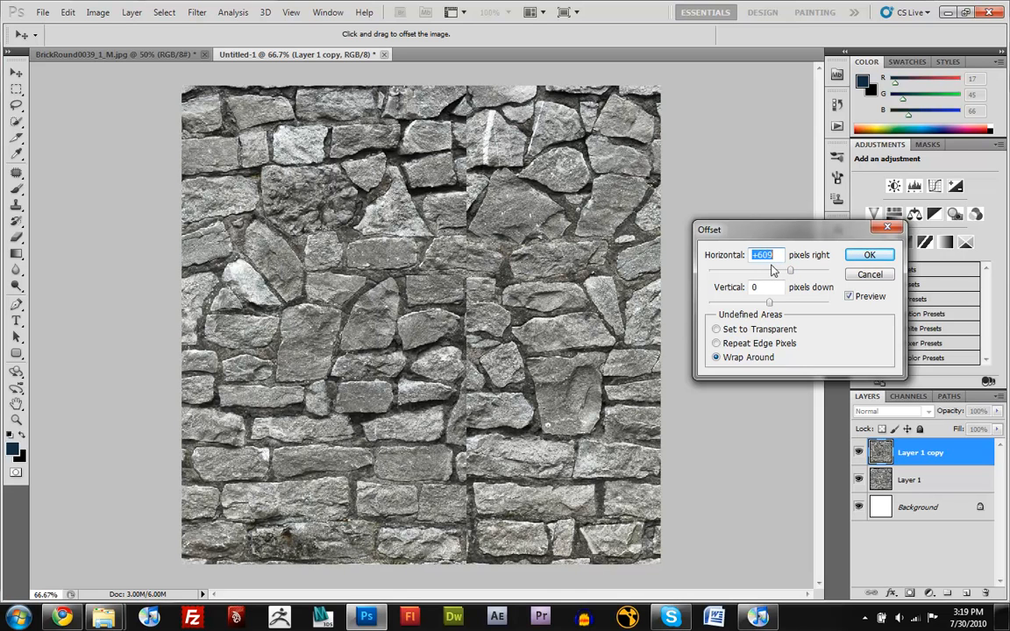
pyautogui.write('512')
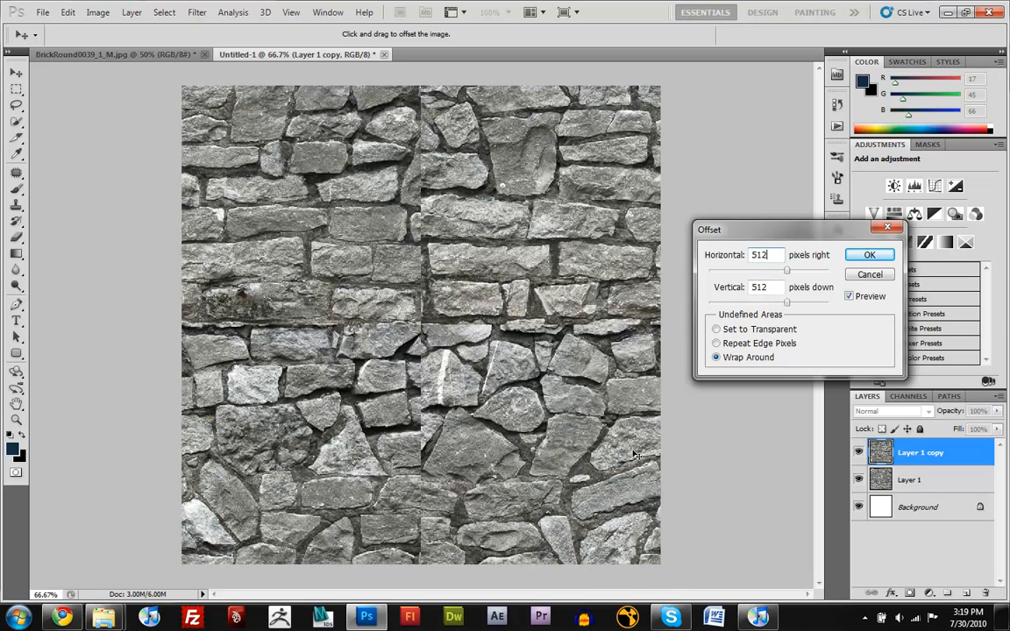
pyautogui.moveTo(312, 337)
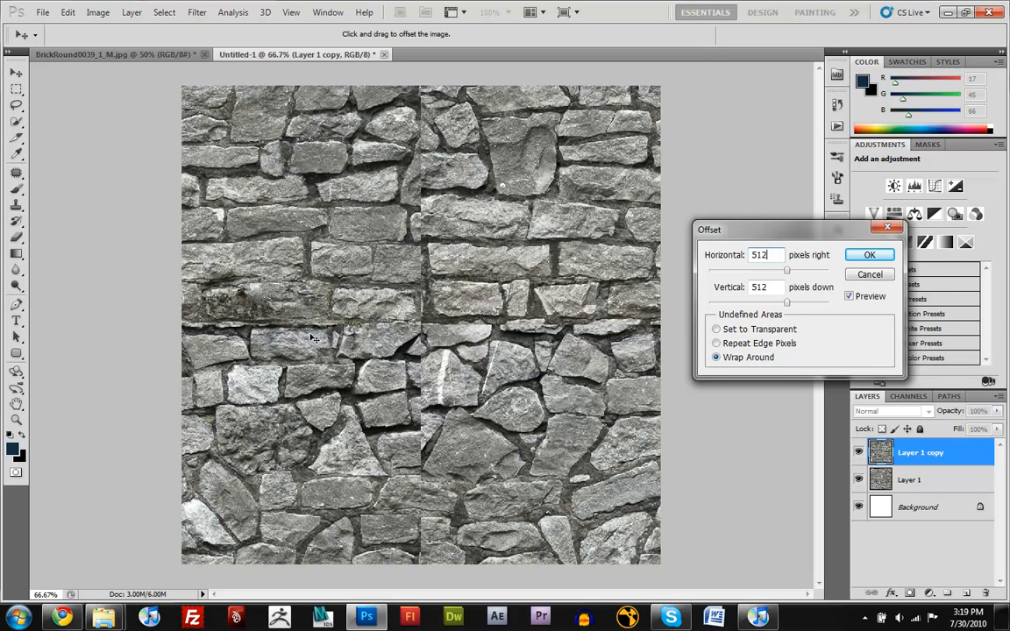
pyautogui.click(869, 254)
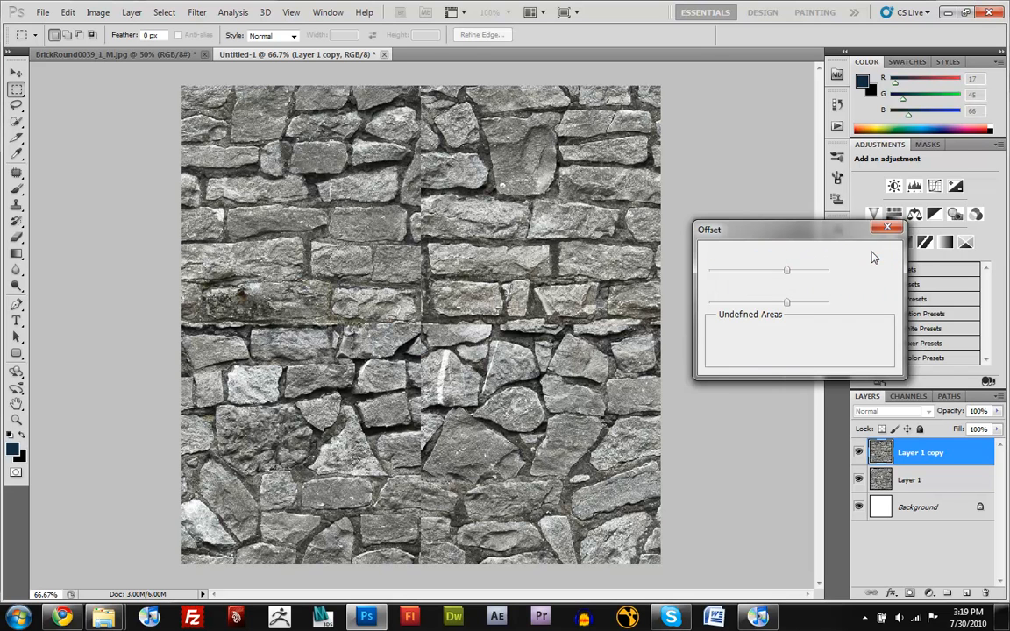
# - Commit the wraparound offset, leaving the seams crossing the texture's centre
pyautogui.click(888, 228)
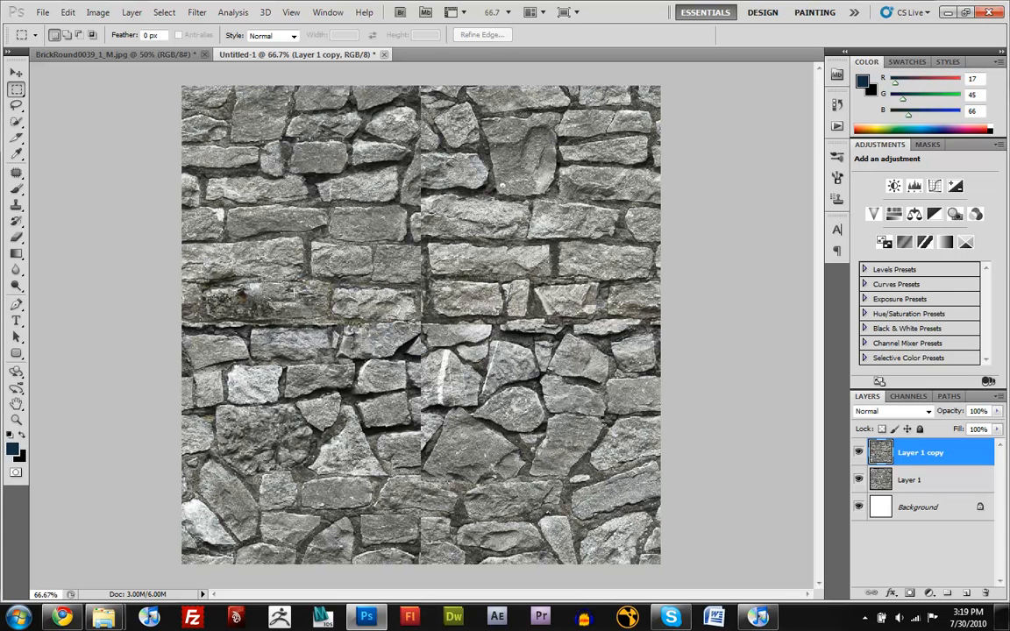
pyautogui.moveTo(394, 326)
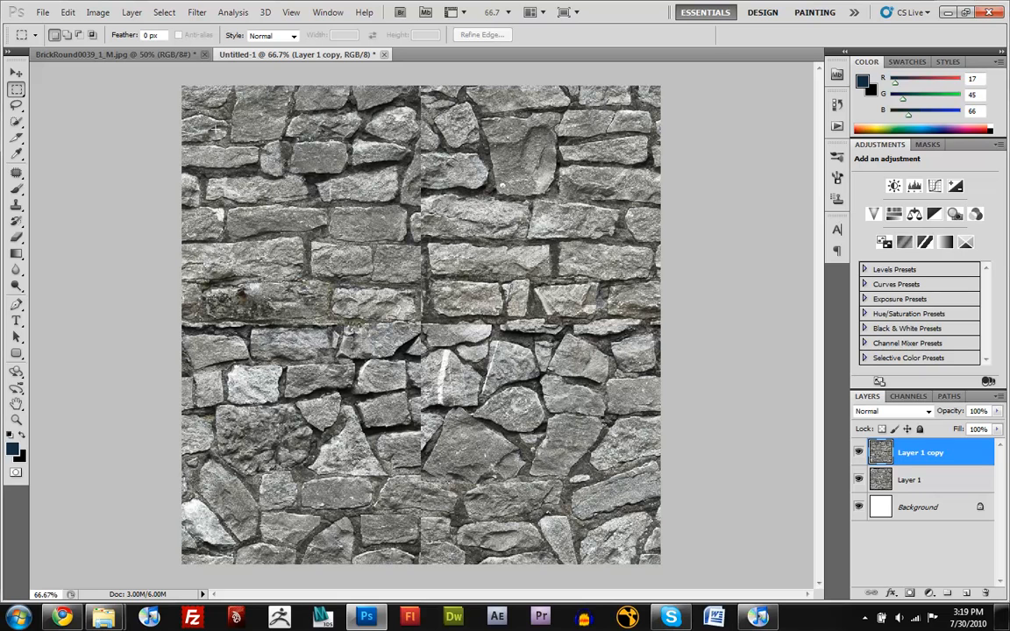
pyautogui.moveTo(219, 149)
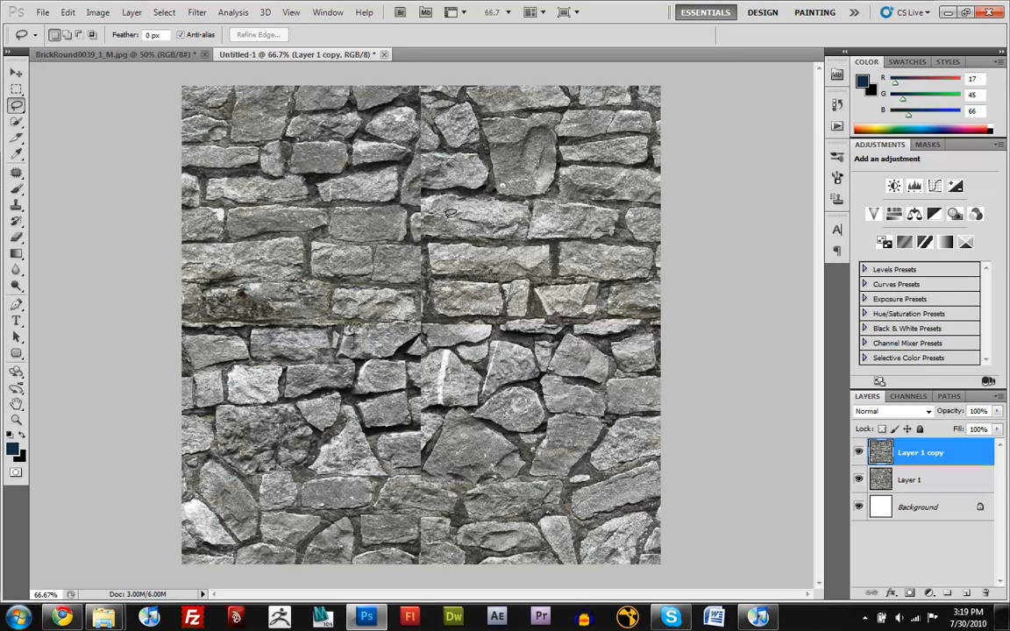
pyautogui.moveTo(445, 204)
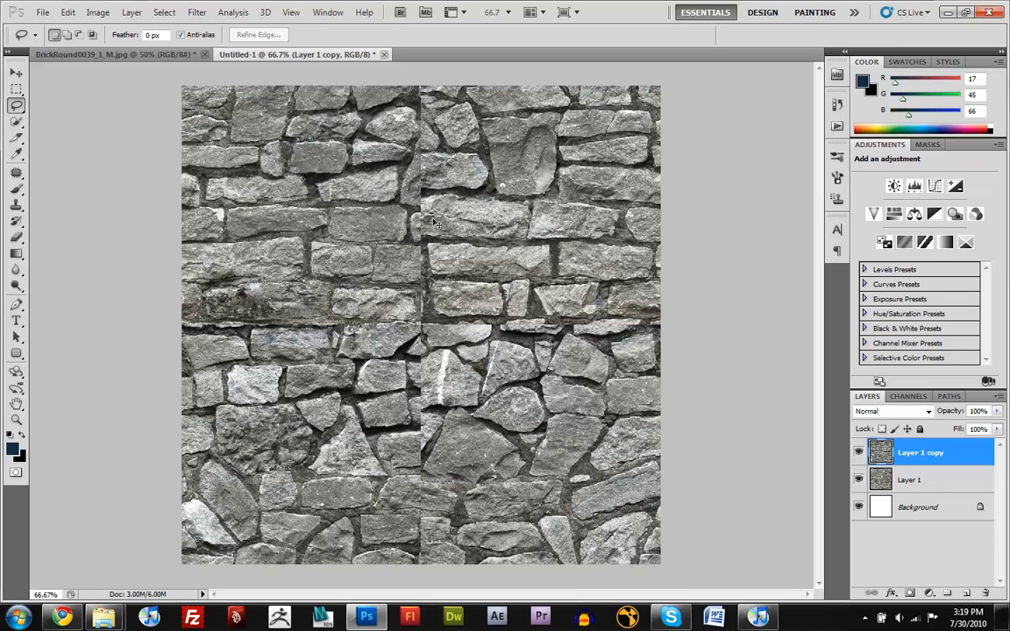
# - Duplicate the offset layer, lasso the seam area, fill it with Content-Aware, and deselect
pyautogui.press('ctrl+j')
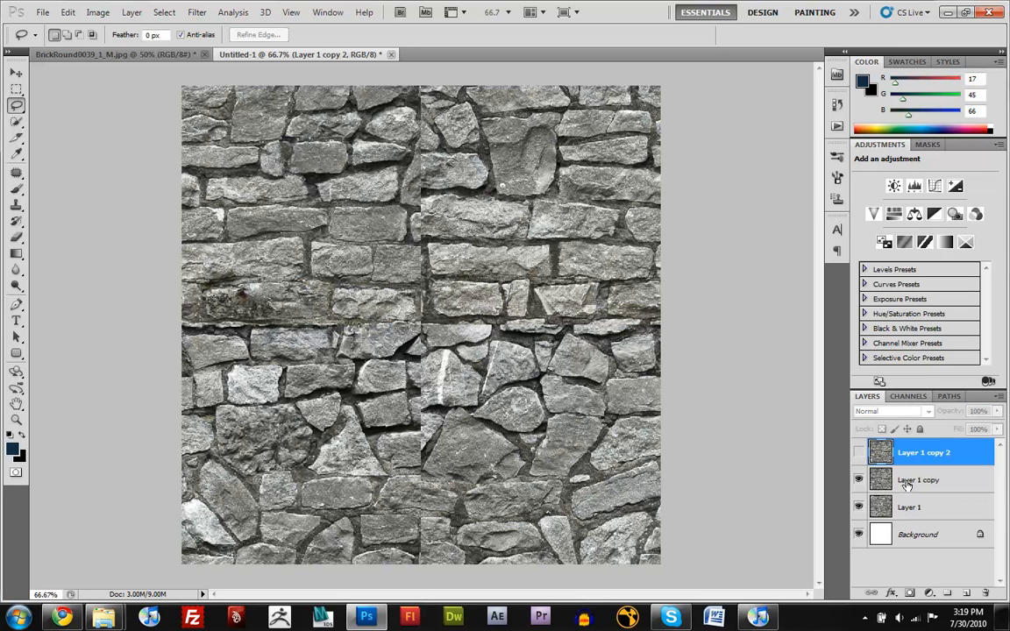
pyautogui.click(921, 481)
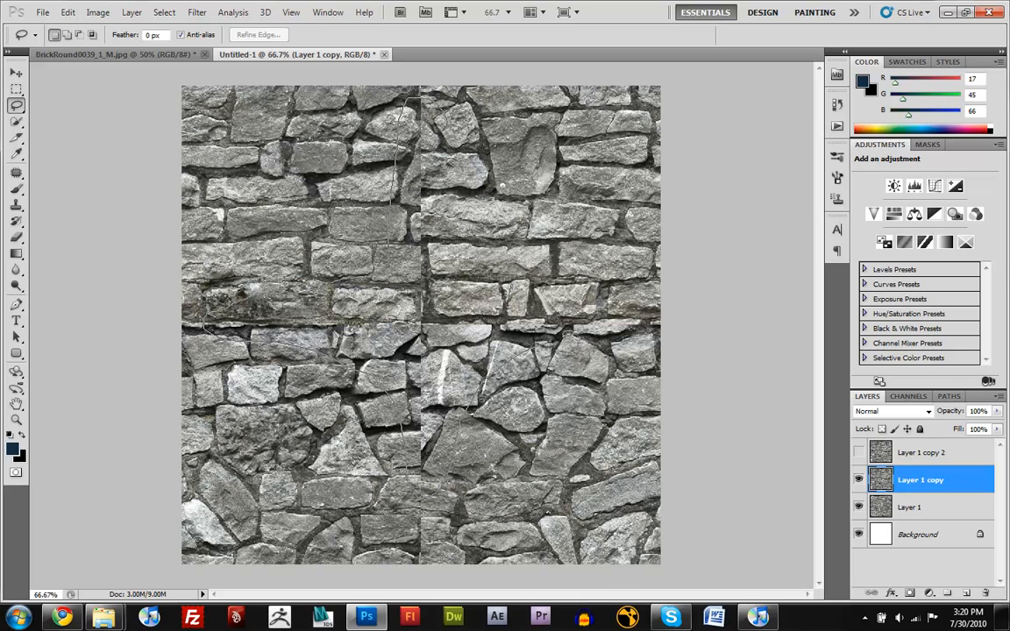
pyautogui.moveTo(421, 106); pyautogui.dragTo(421, 495)
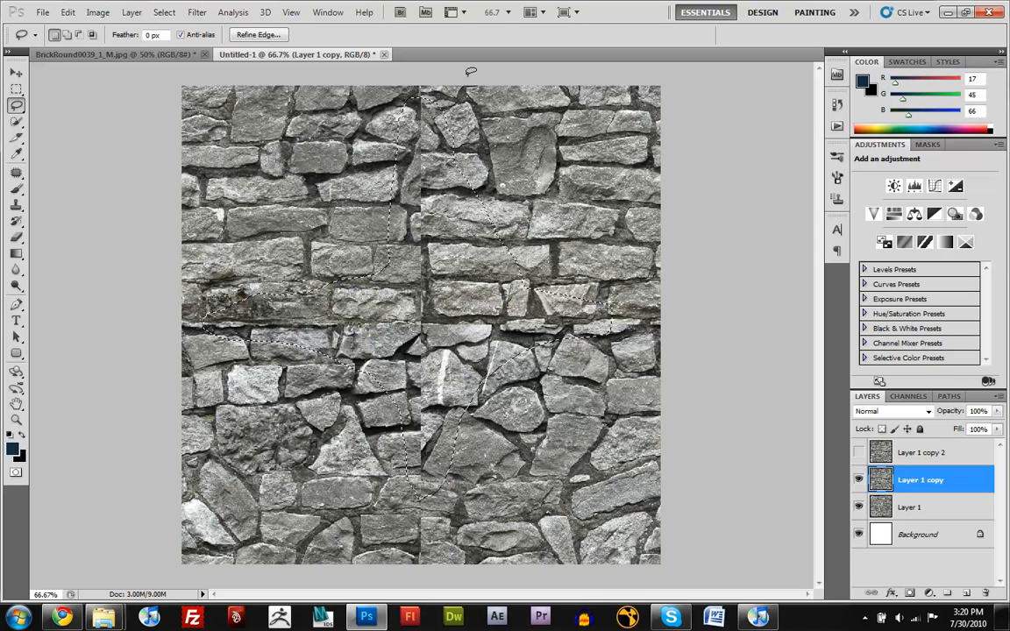
pyautogui.click(67, 12)
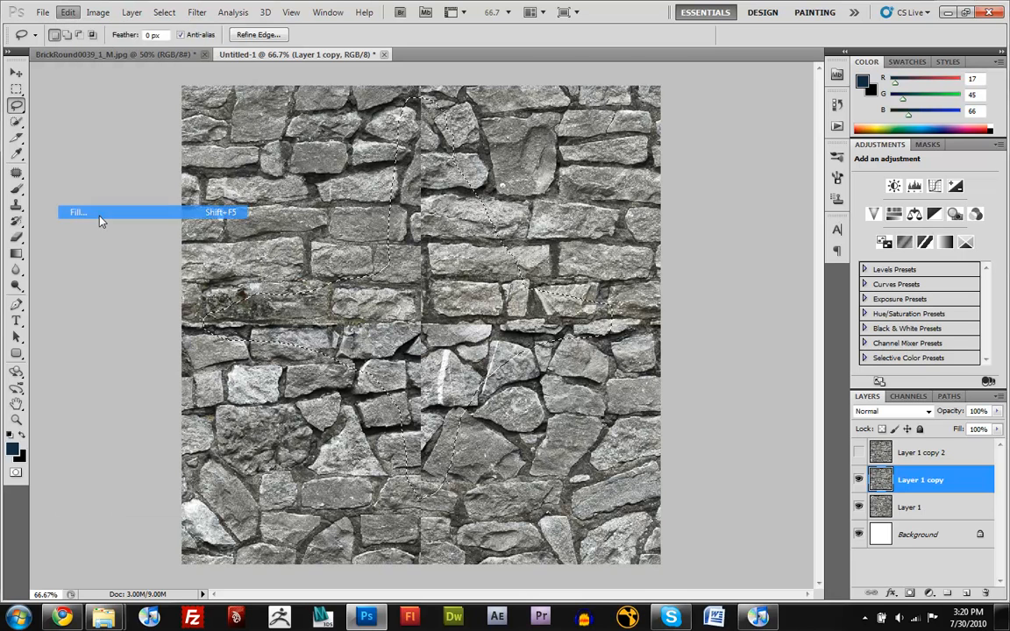
pyautogui.click(77, 213)
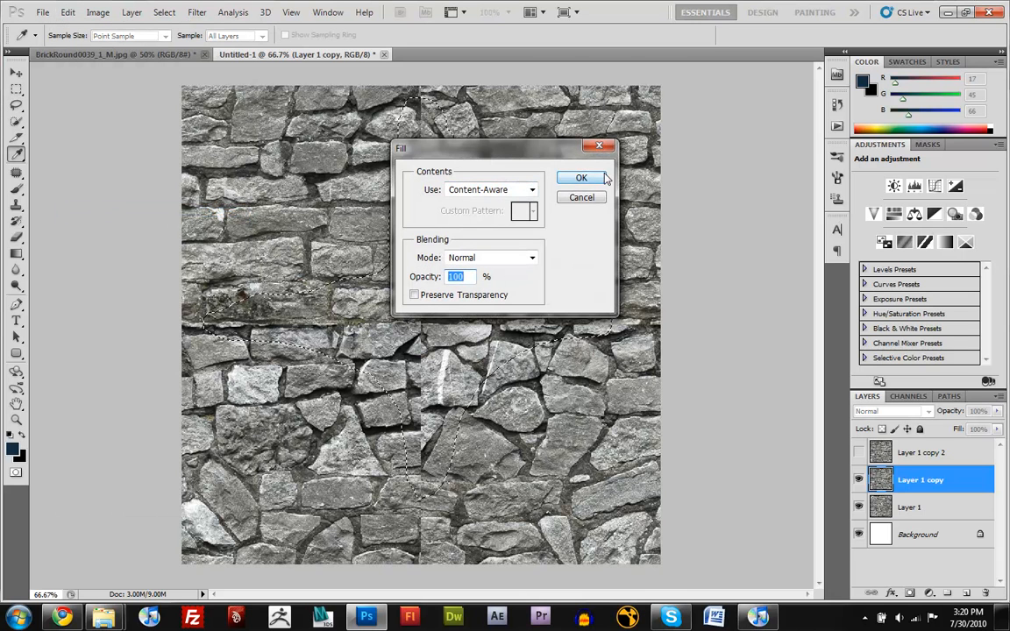
pyautogui.click(580, 177)
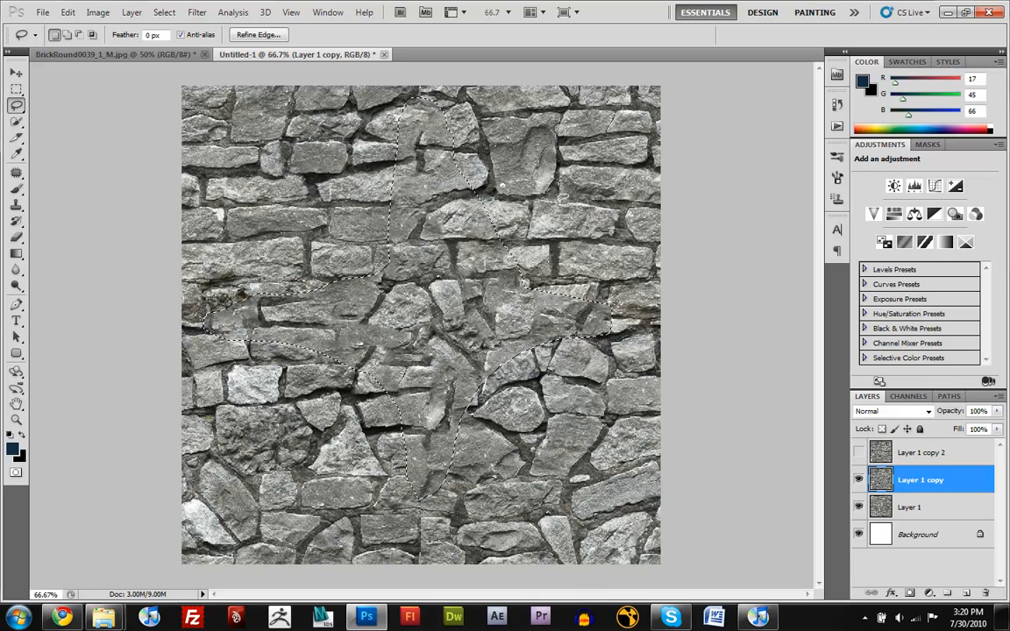
pyautogui.press('ctrl+d')
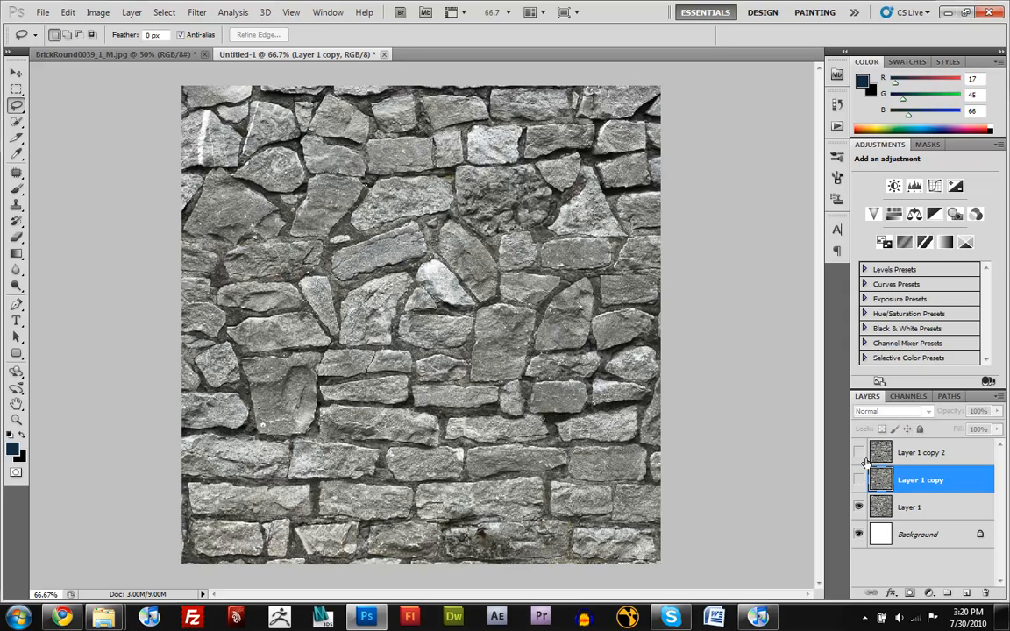
pyautogui.click(860, 452)
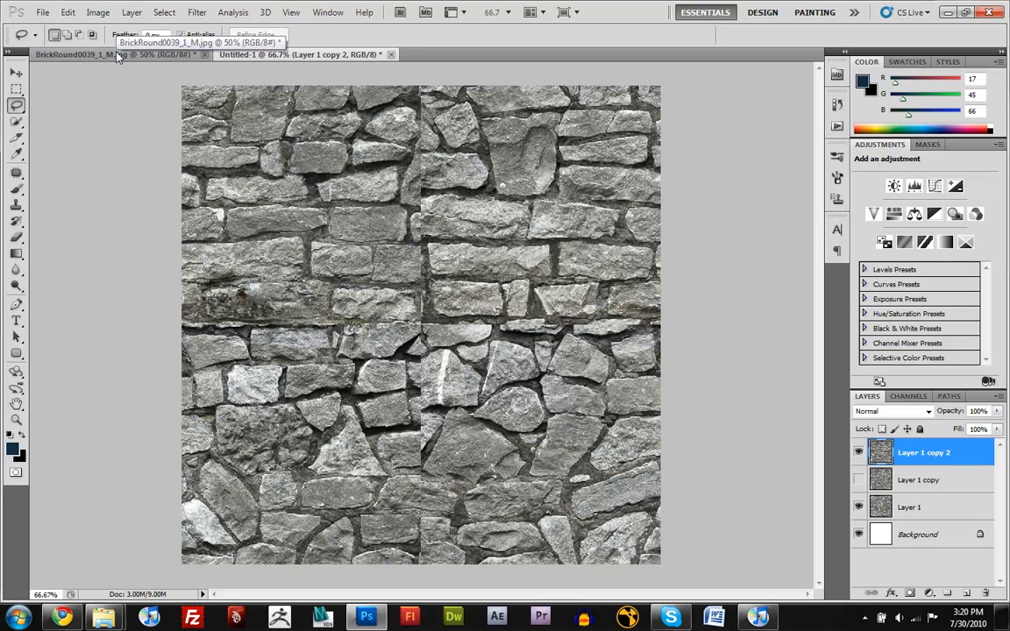
pyautogui.click(114, 54)
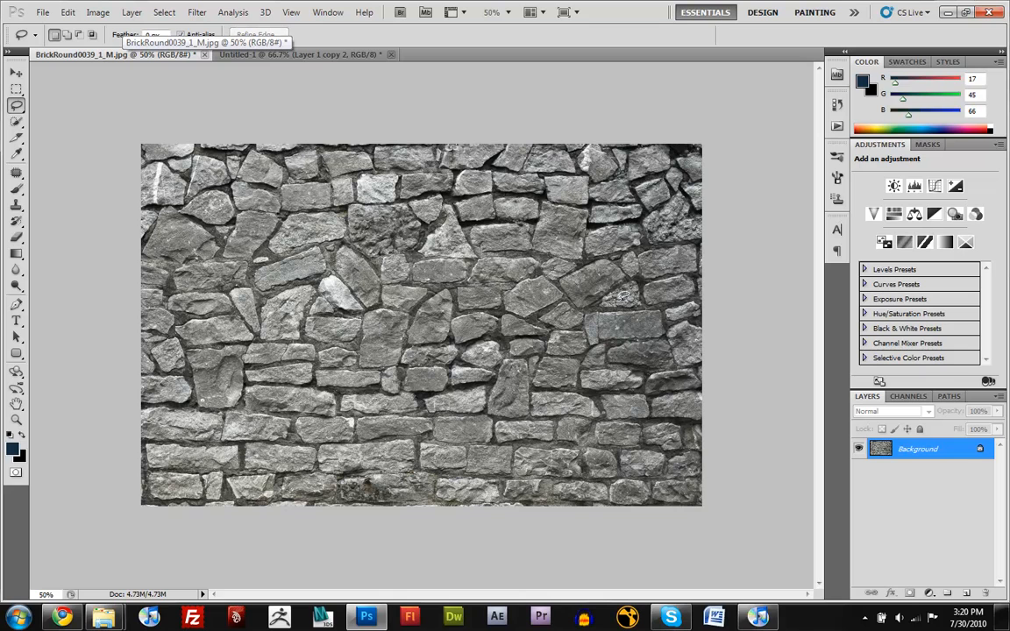
pyautogui.moveTo(432, 340)
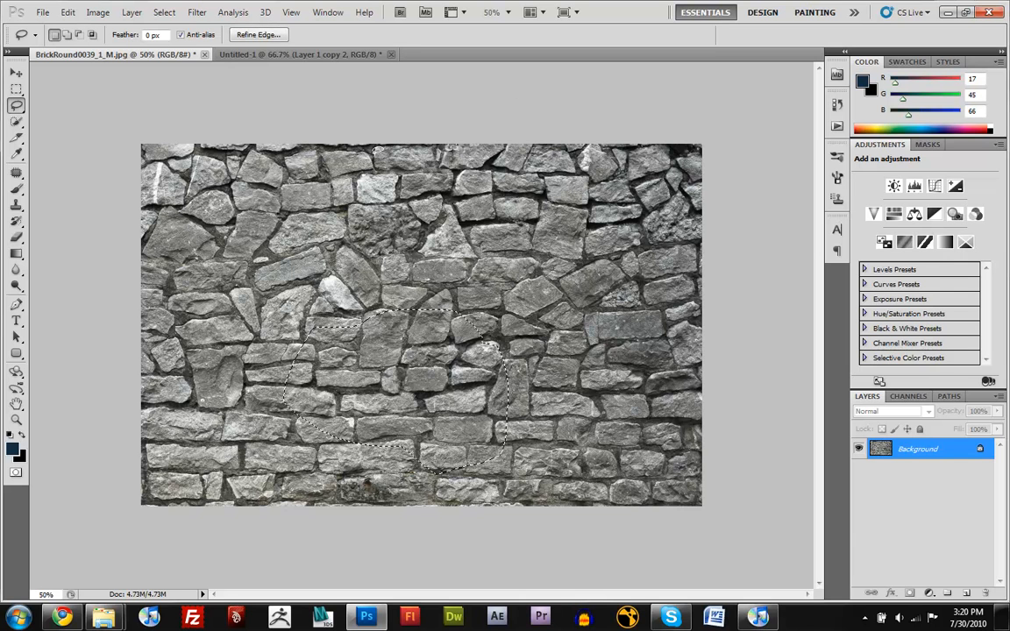
pyautogui.click(289, 54)
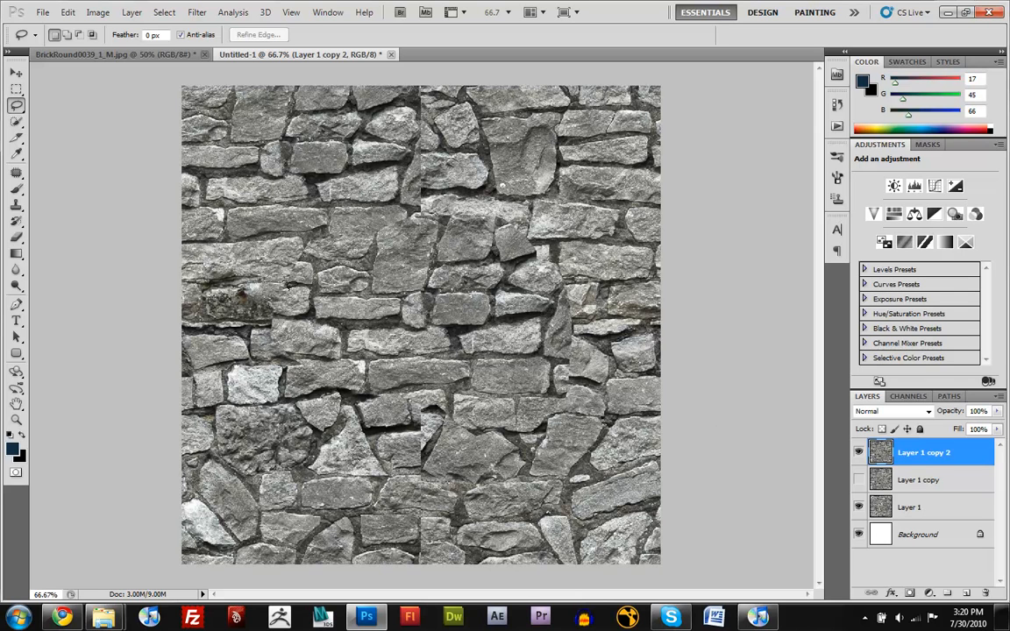
pyautogui.moveTo(407, 123)
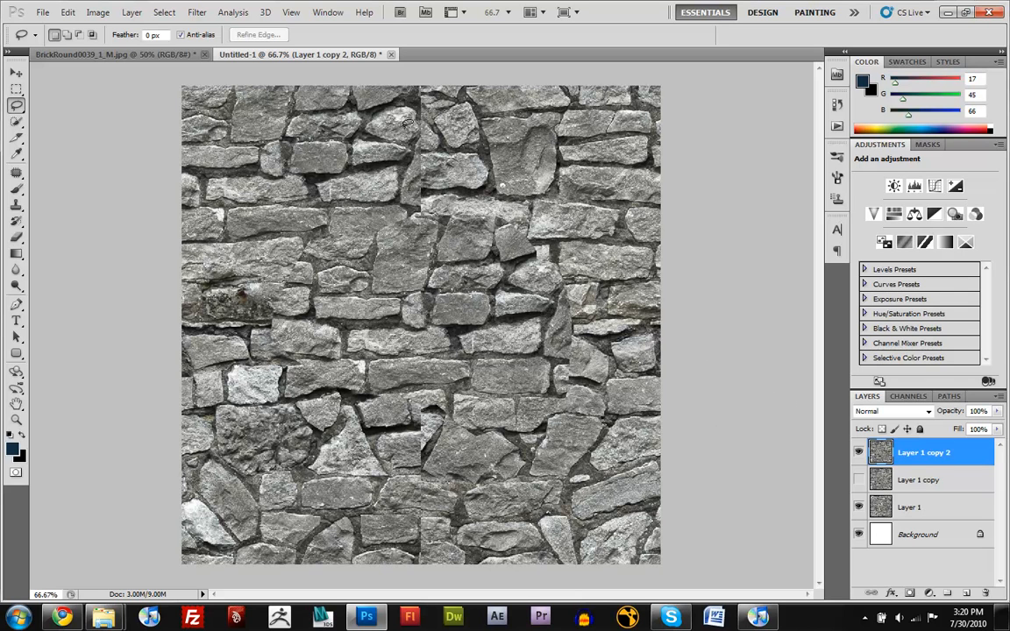
pyautogui.moveTo(424, 426)
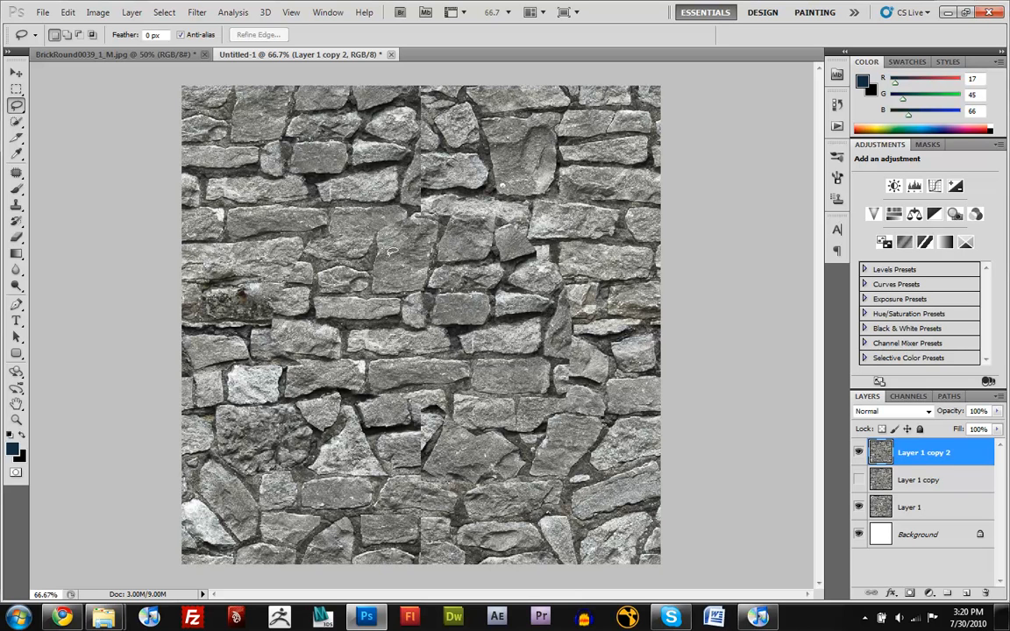
pyautogui.moveTo(386, 213)
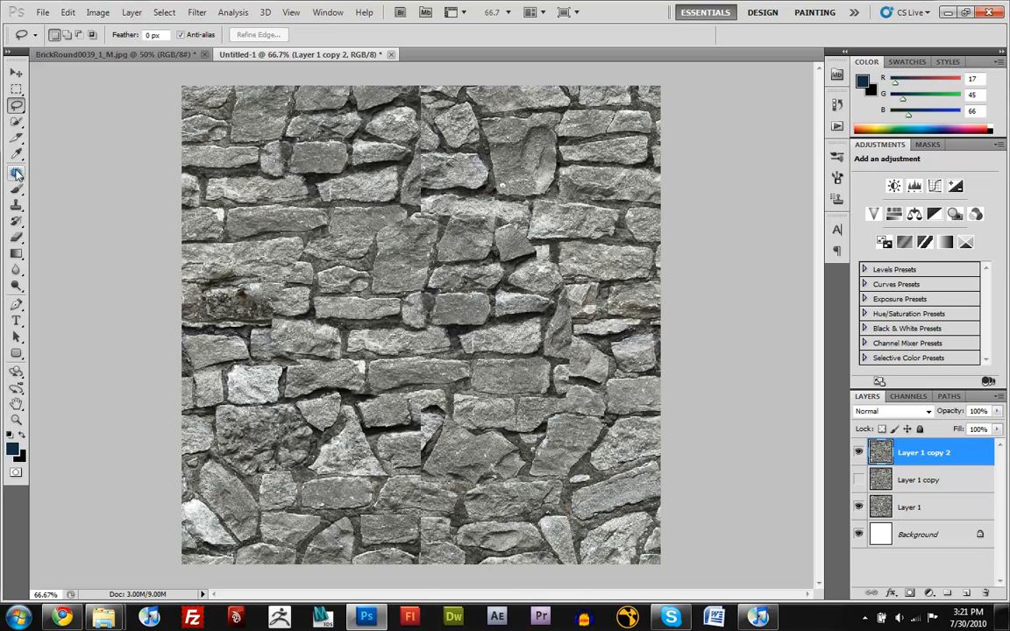
# - Choose the Patch tool from the toolbox for seam repair
pyautogui.click(16, 174)
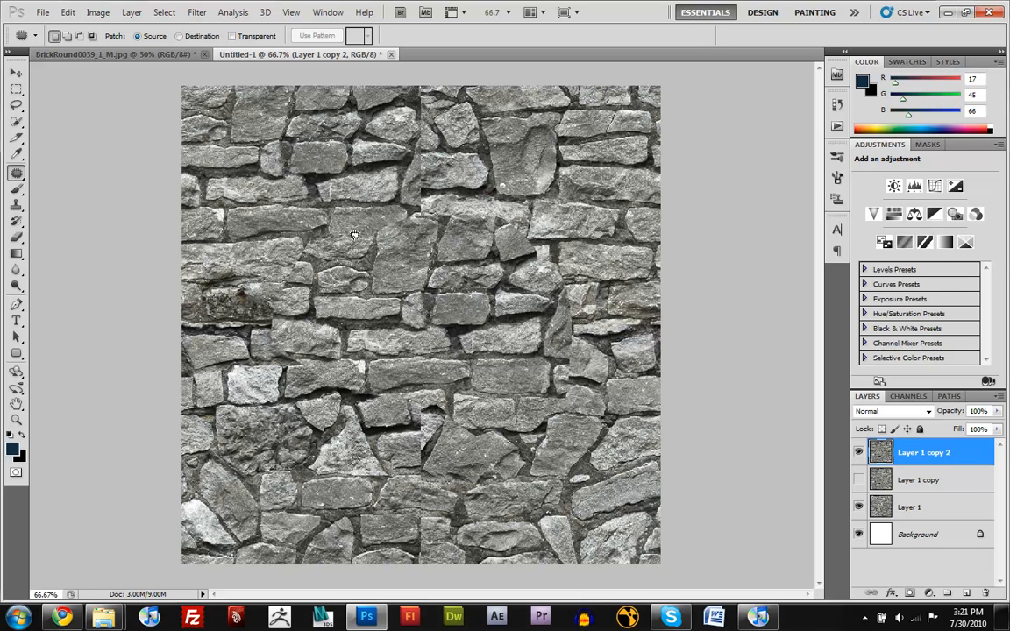
pyautogui.moveTo(305, 239)
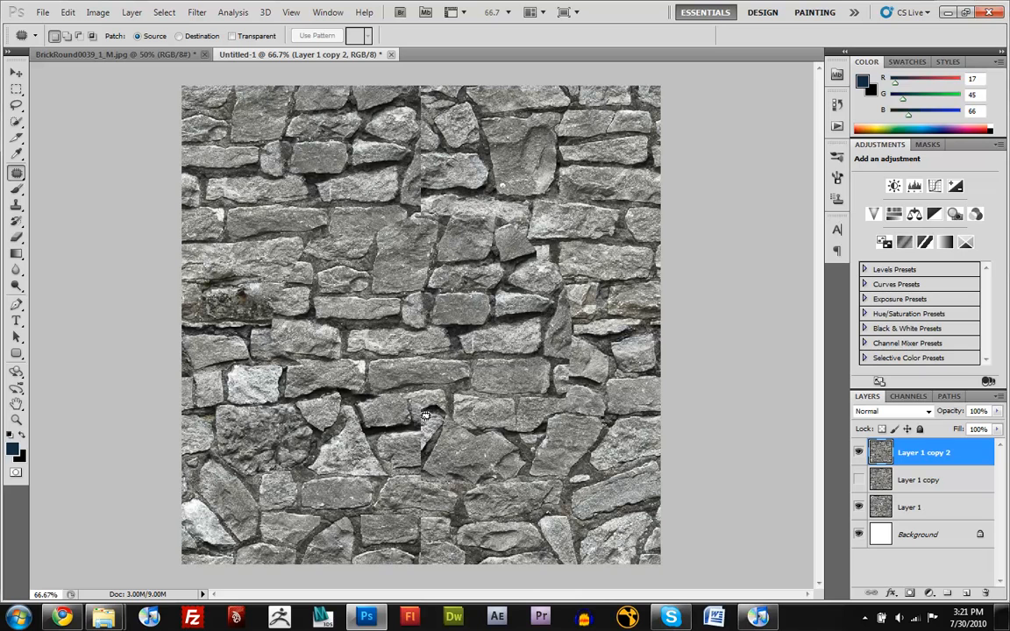
pyautogui.click(18, 173)
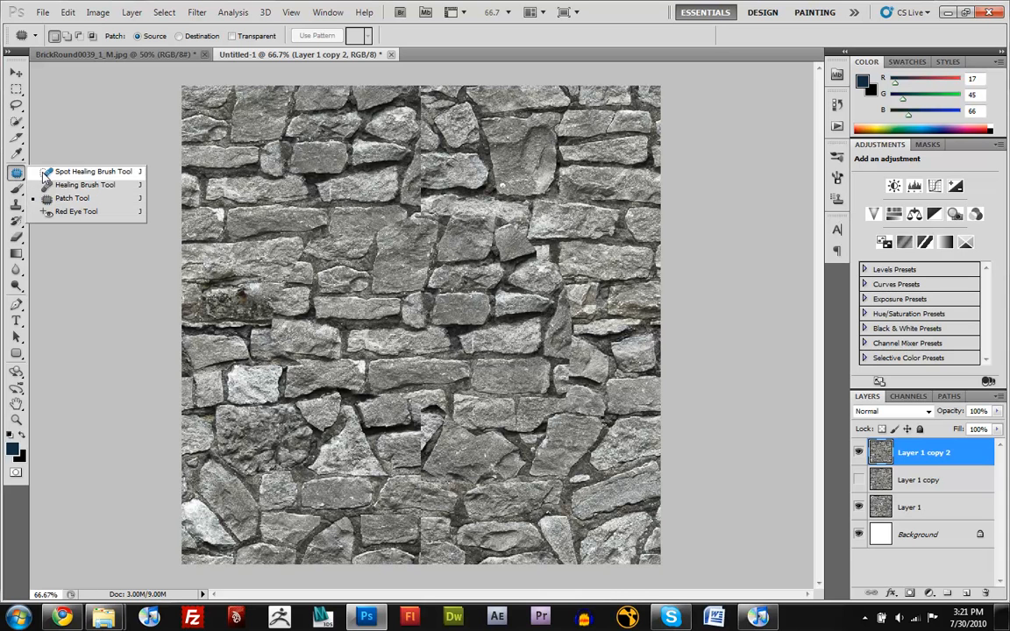
pyautogui.click(93, 172)
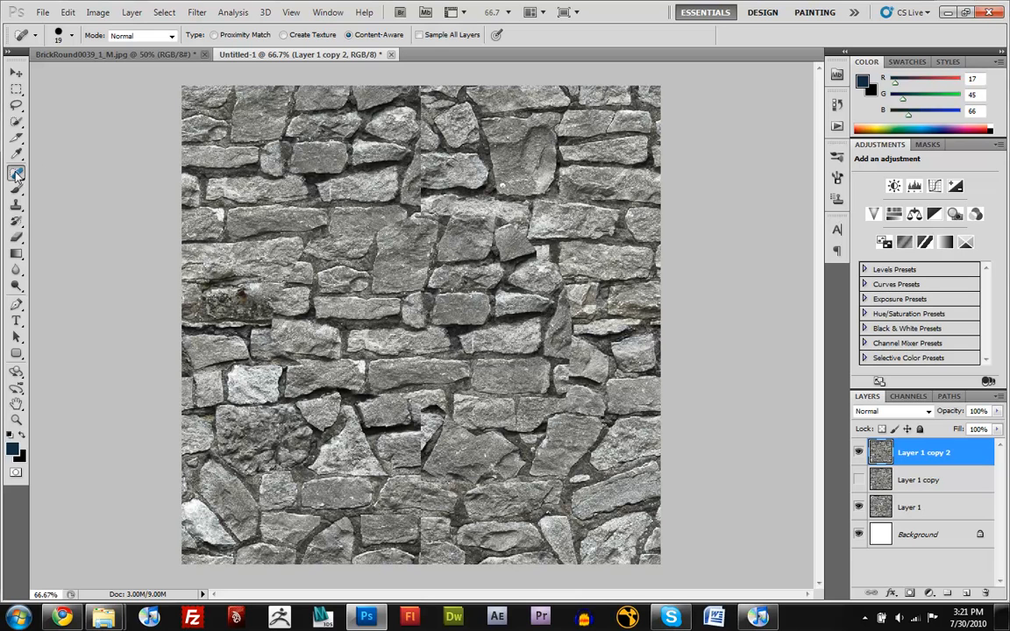
pyautogui.click(16, 174)
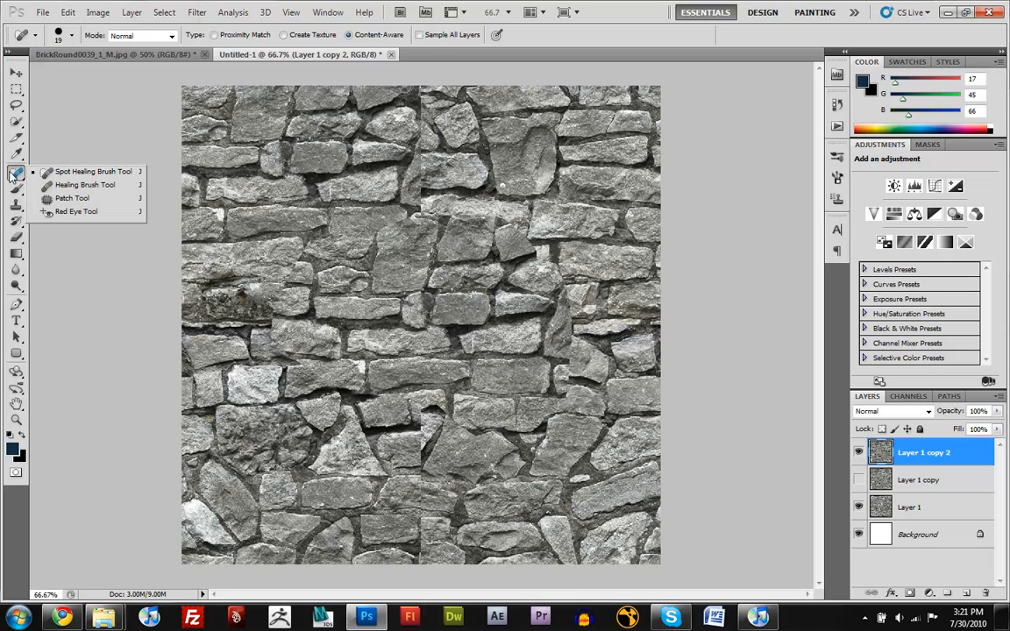
pyautogui.moveTo(72, 198)
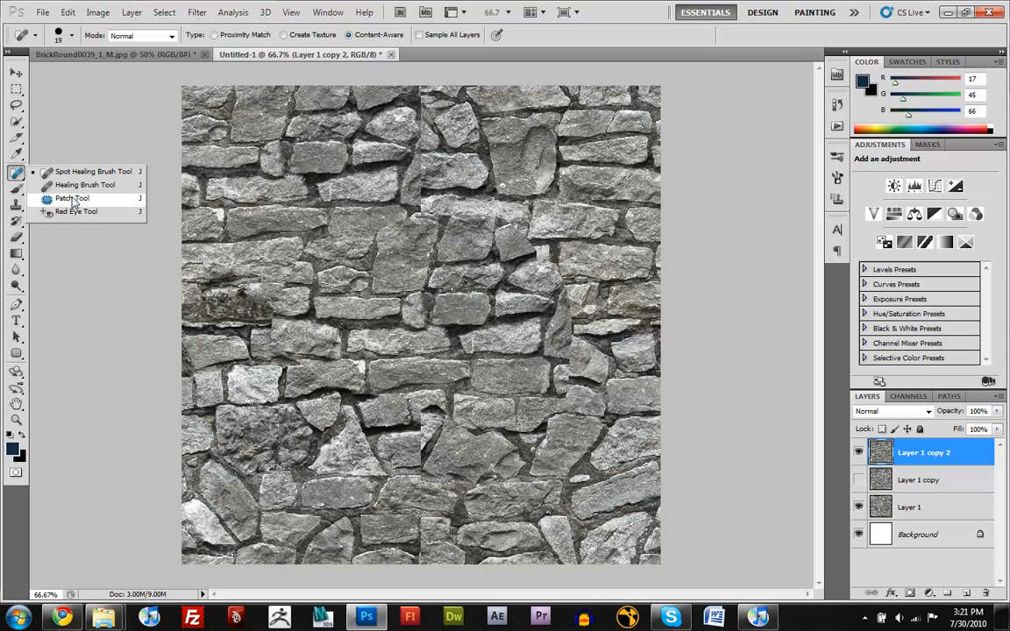
pyautogui.click(71, 198)
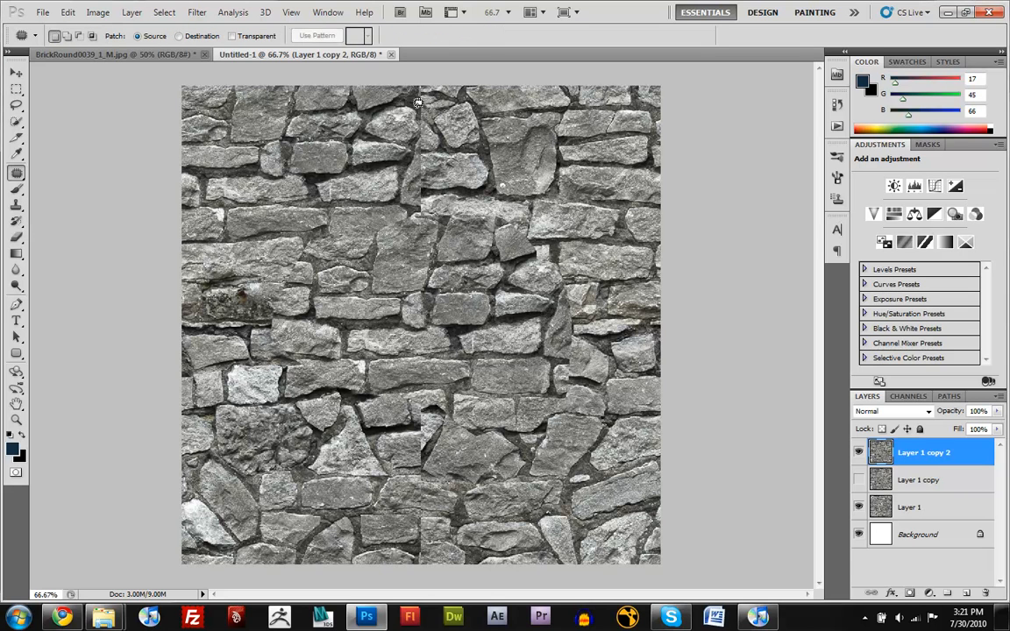
pyautogui.moveTo(435, 114)
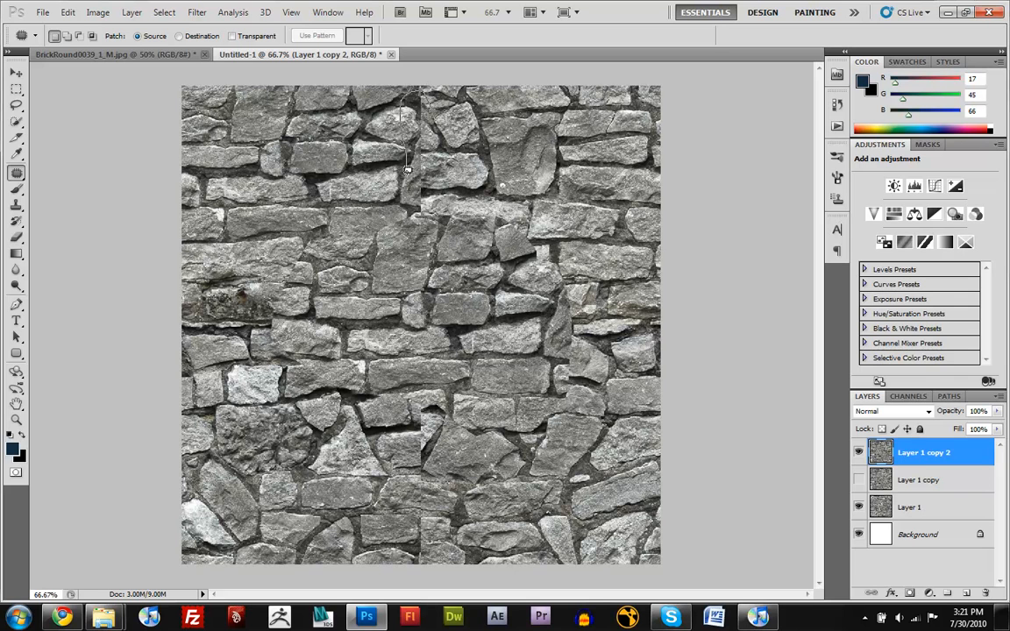
# - Outline a seam area with the Patch tool and drag it onto nearby clean stone
pyautogui.moveTo(406, 172); pyautogui.dragTo(456, 154)
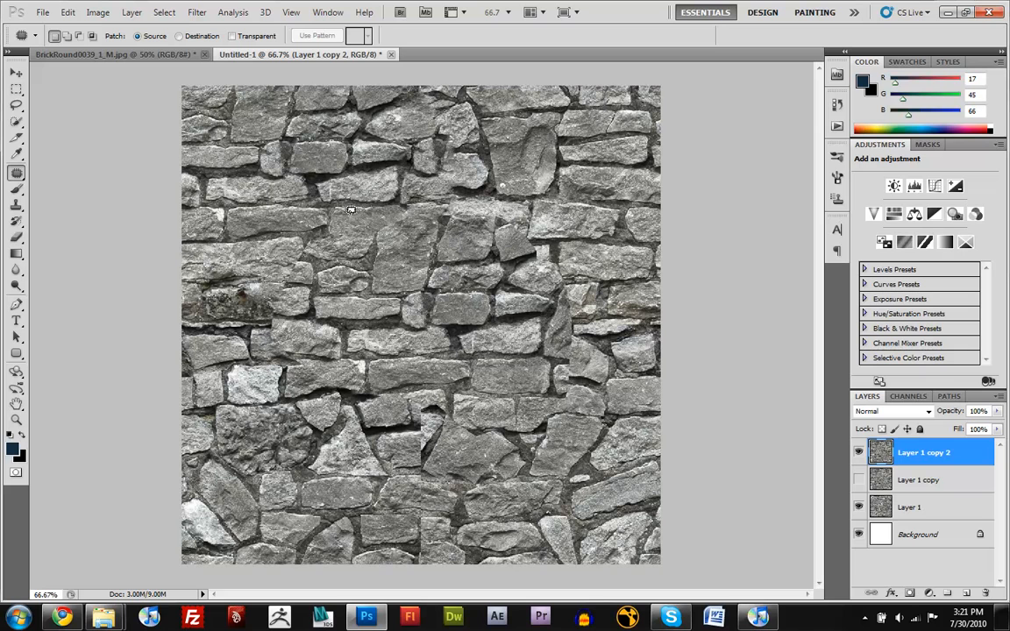
pyautogui.moveTo(361, 214)
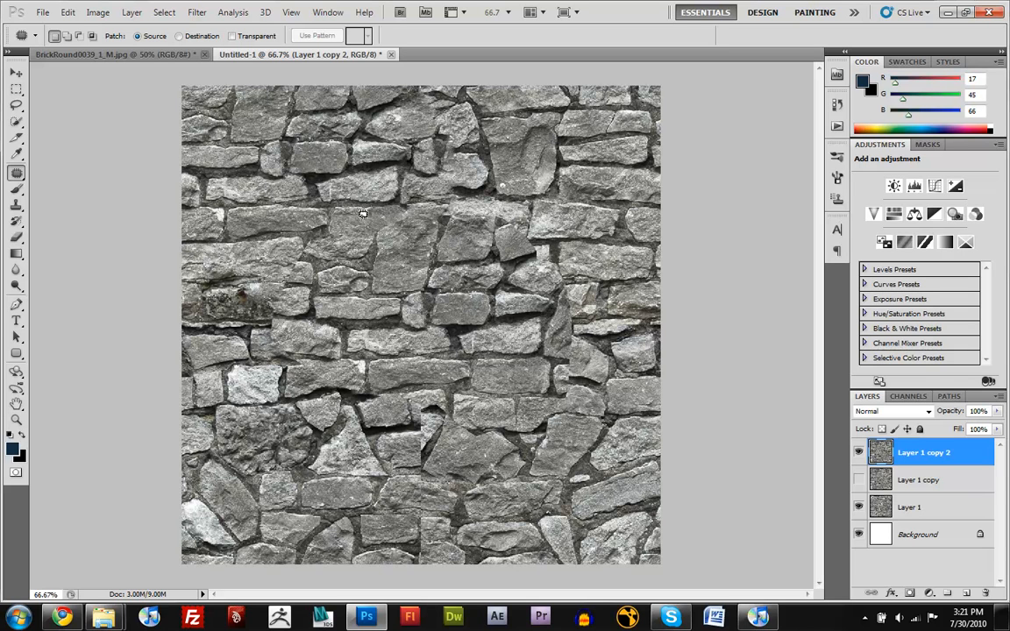
pyautogui.moveTo(417, 191)
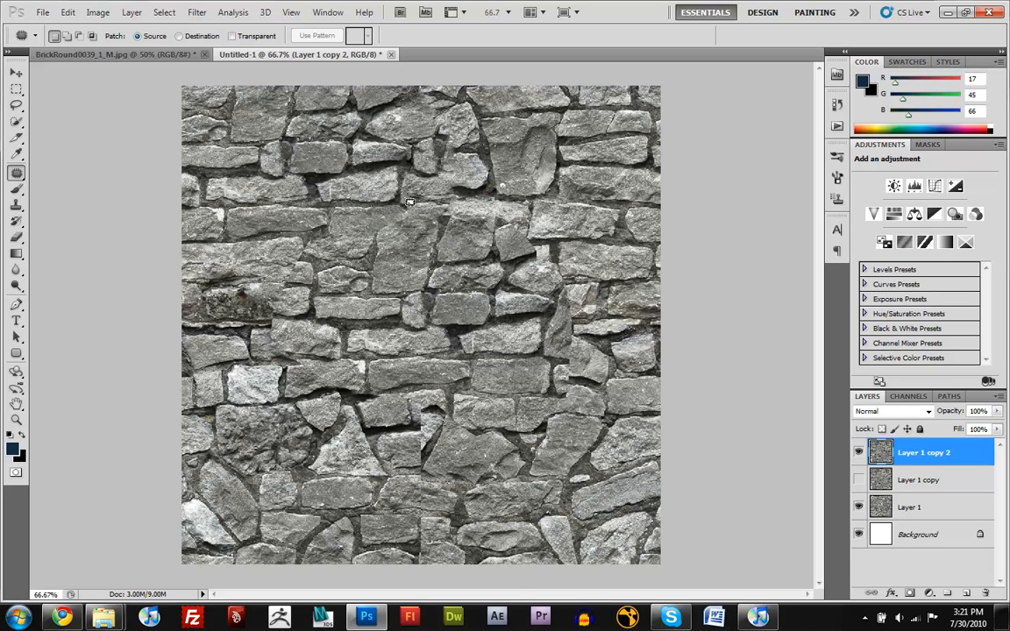
pyautogui.moveTo(274, 274)
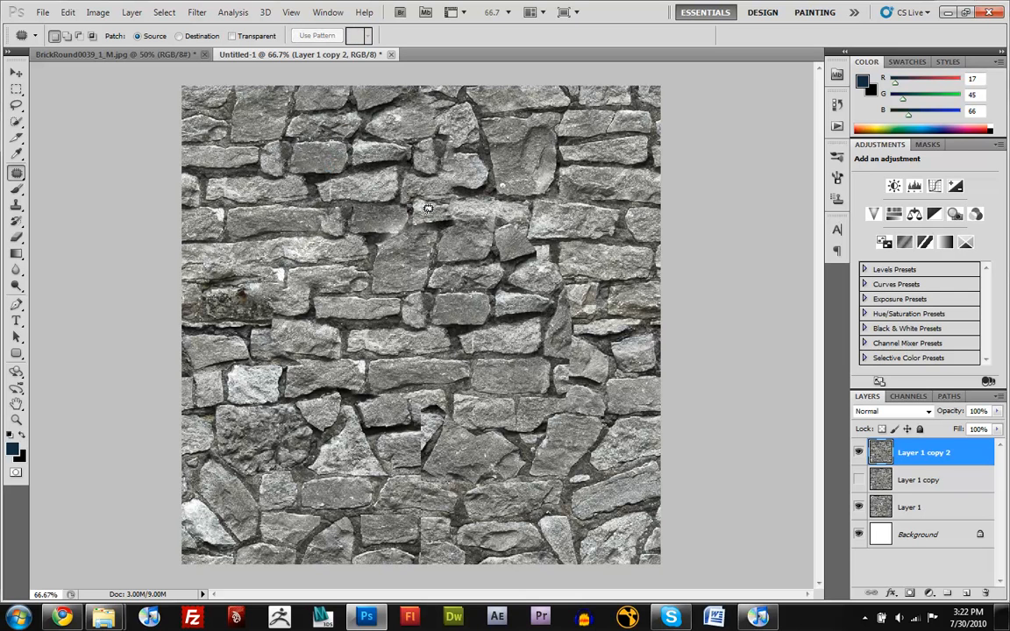
pyautogui.moveTo(428, 209); pyautogui.dragTo(382, 238)
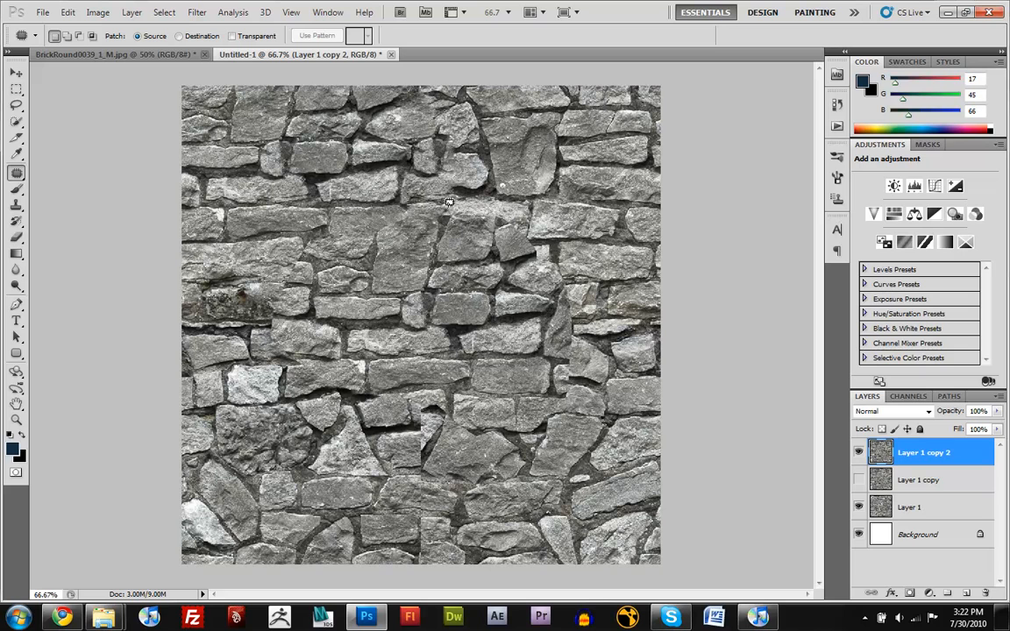
pyautogui.moveTo(438, 197)
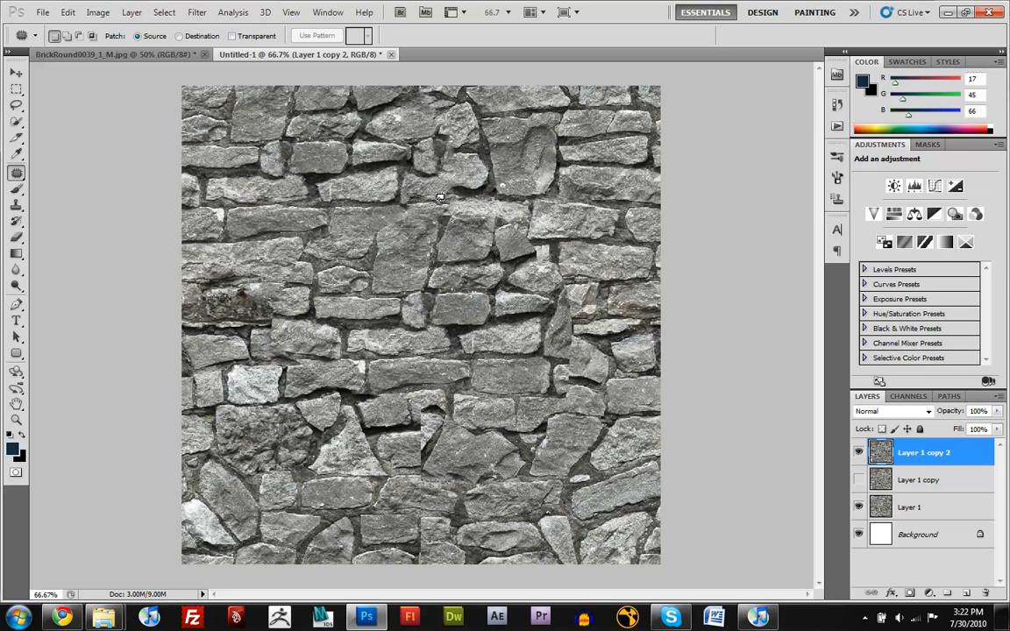
pyautogui.moveTo(358, 249)
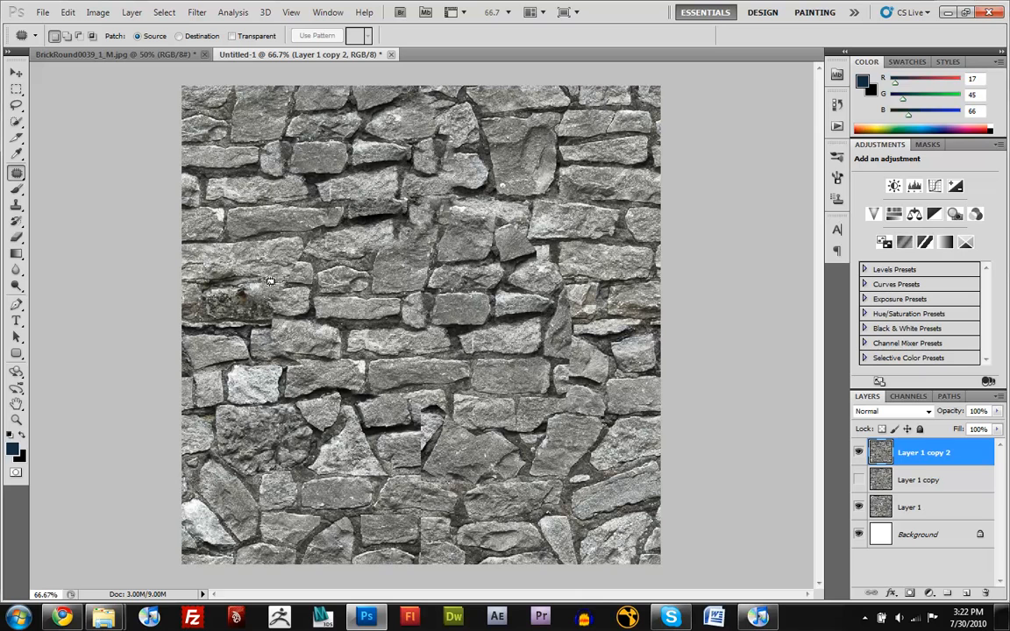
pyautogui.moveTo(195, 196)
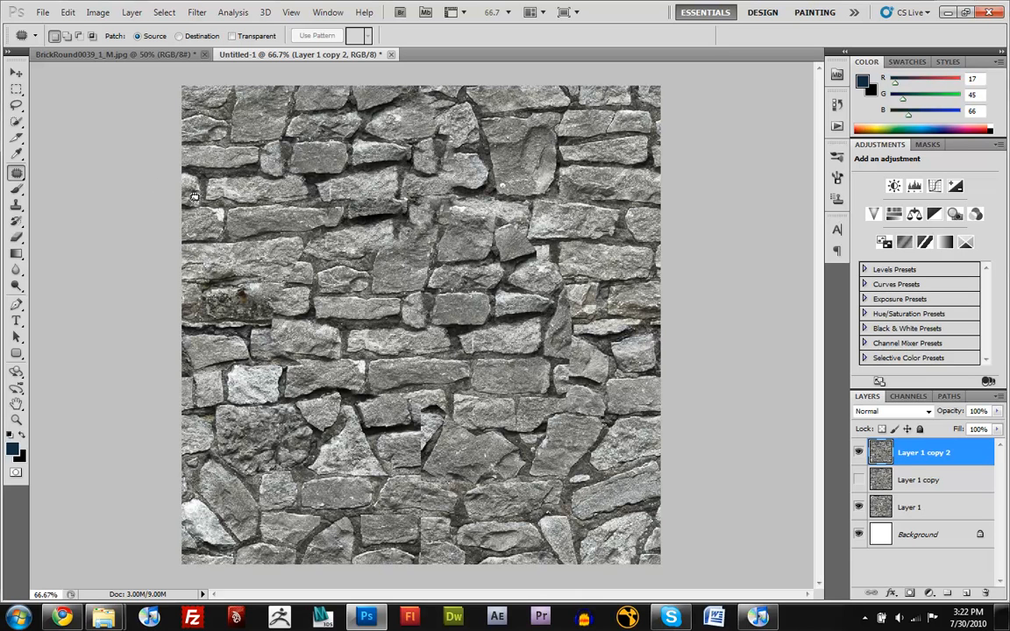
pyautogui.moveTo(140, 298)
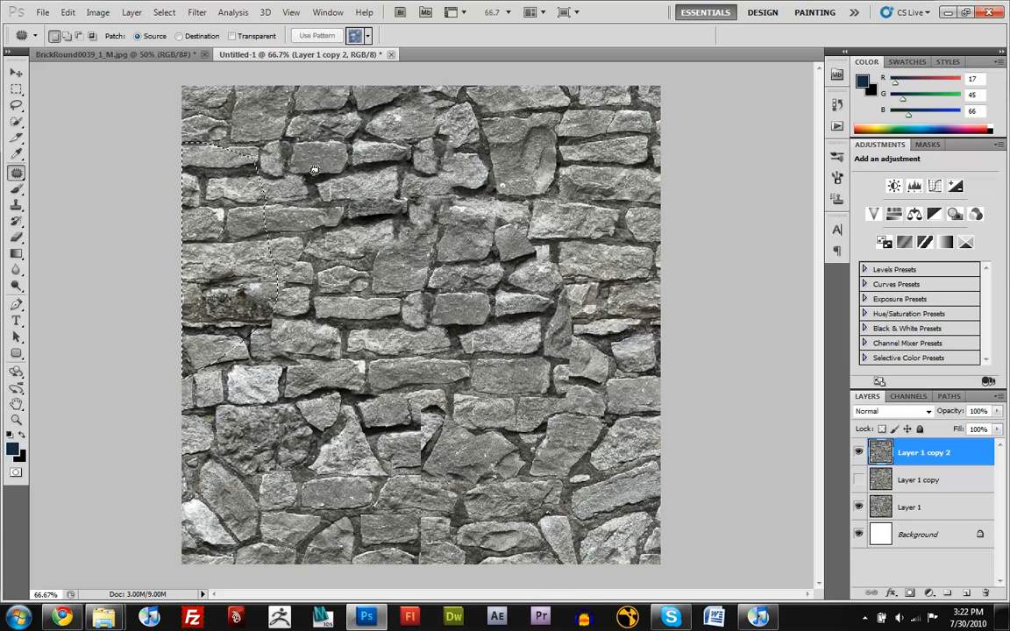
# - Patch the seam stones right of the upper centre with matching stone dragged from nearby
pyautogui.moveTo(314, 169); pyautogui.dragTo(554, 309)
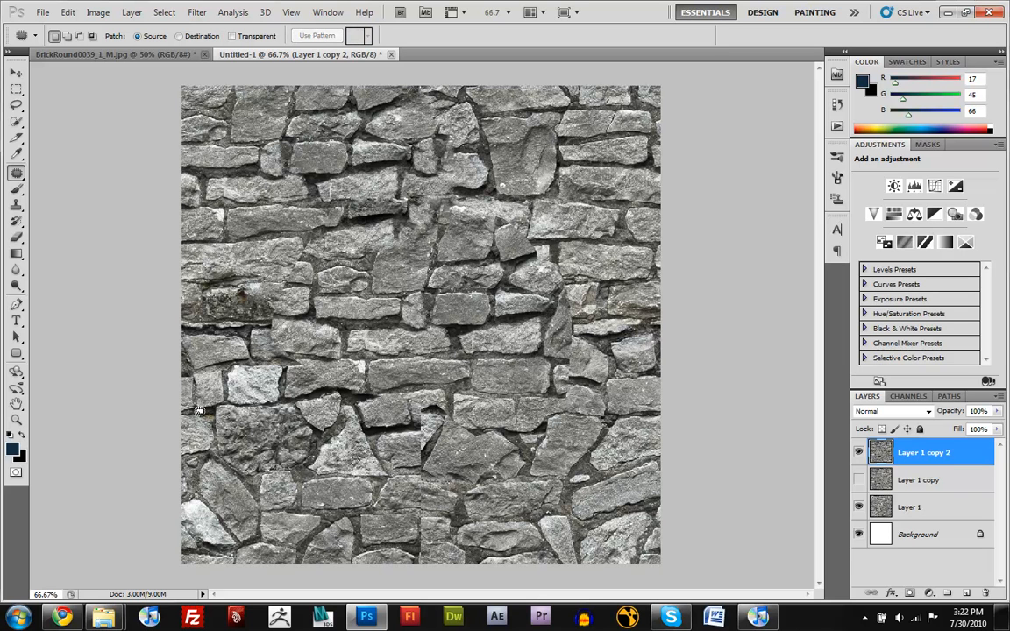
pyautogui.moveTo(201, 402)
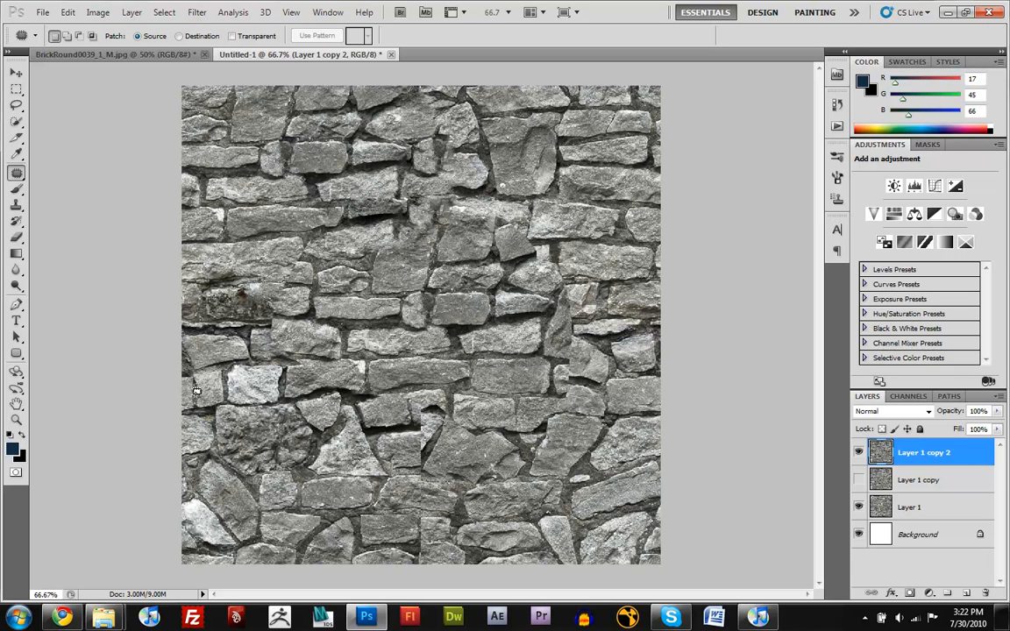
pyautogui.moveTo(196, 382)
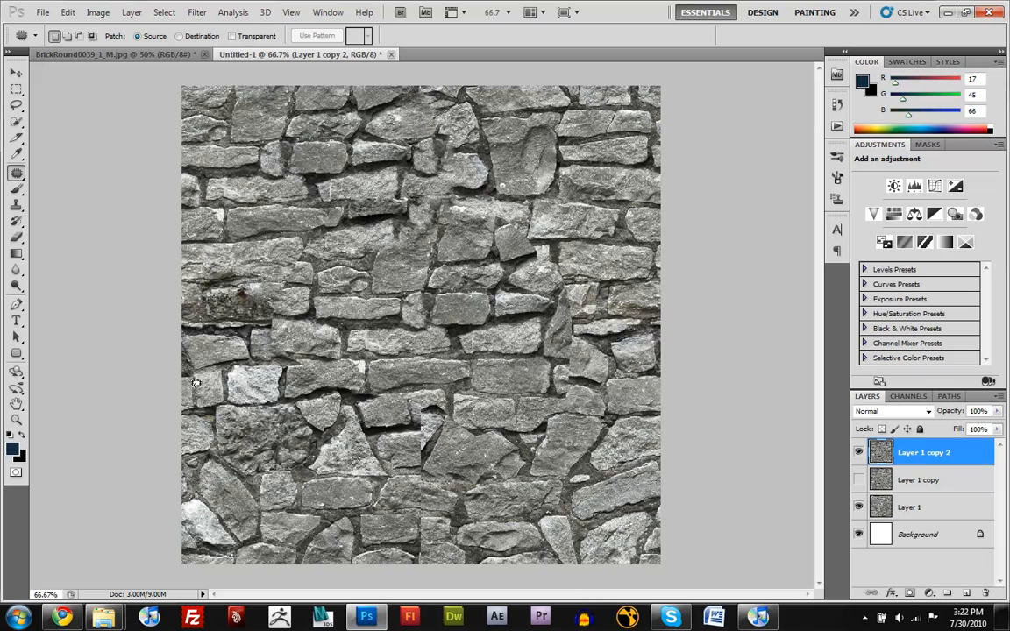
pyautogui.moveTo(197, 405)
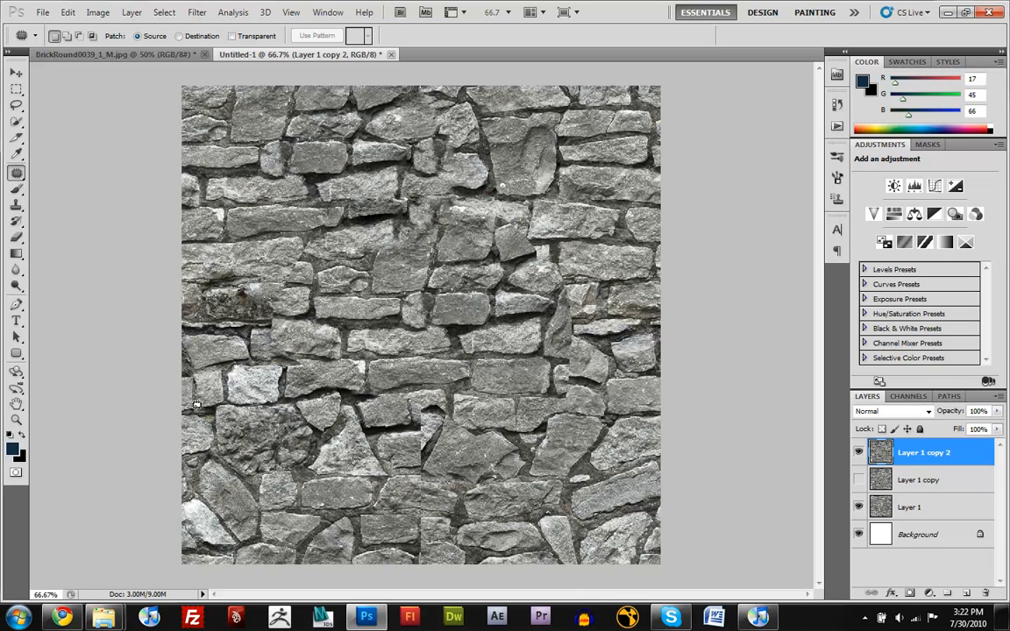
pyautogui.moveTo(437, 105)
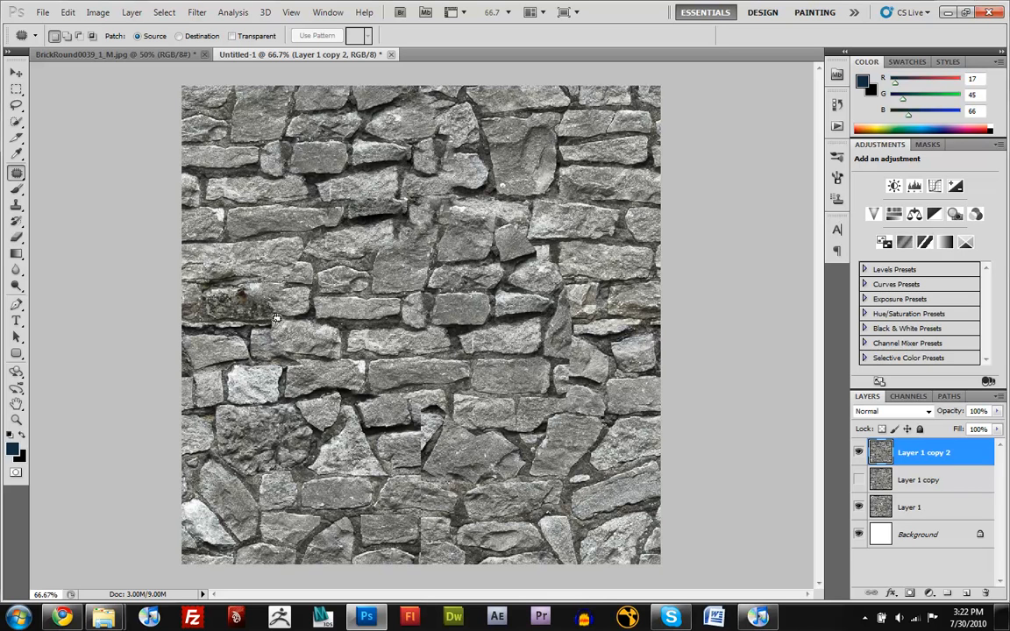
pyautogui.moveTo(621, 302)
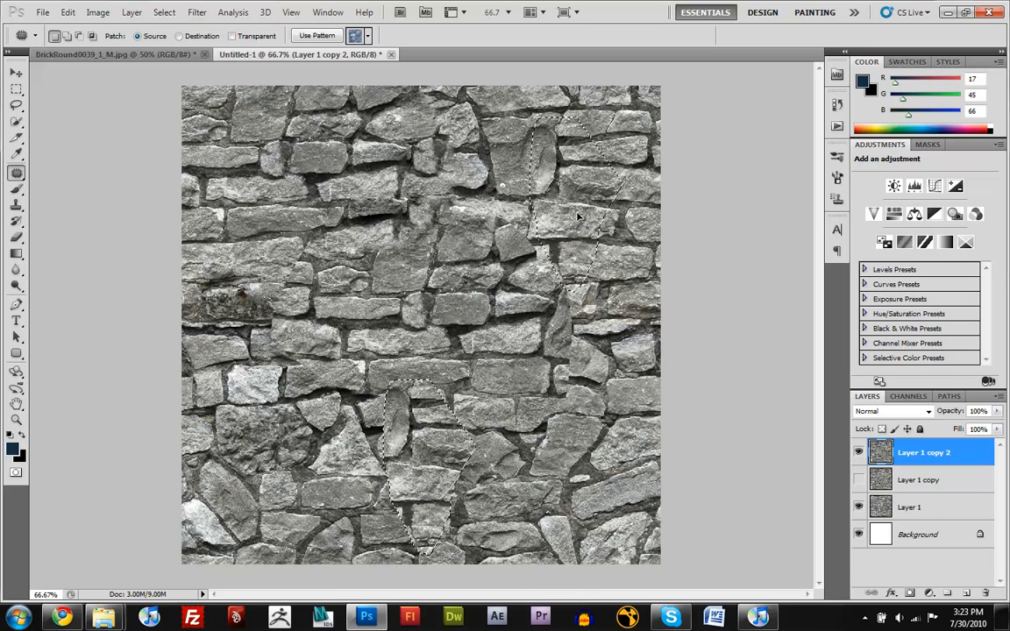
# - Patch three more seam stretches — centre, below centre and near the top — with clean stone
pyautogui.moveTo(579, 214); pyautogui.dragTo(412, 464)
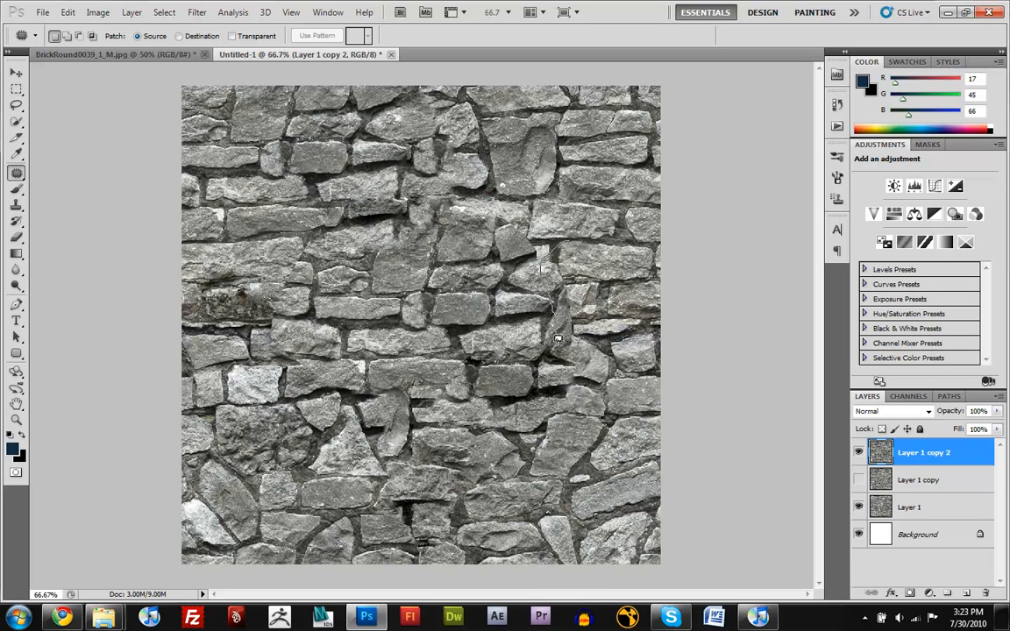
pyautogui.moveTo(558, 337); pyautogui.dragTo(596, 307)
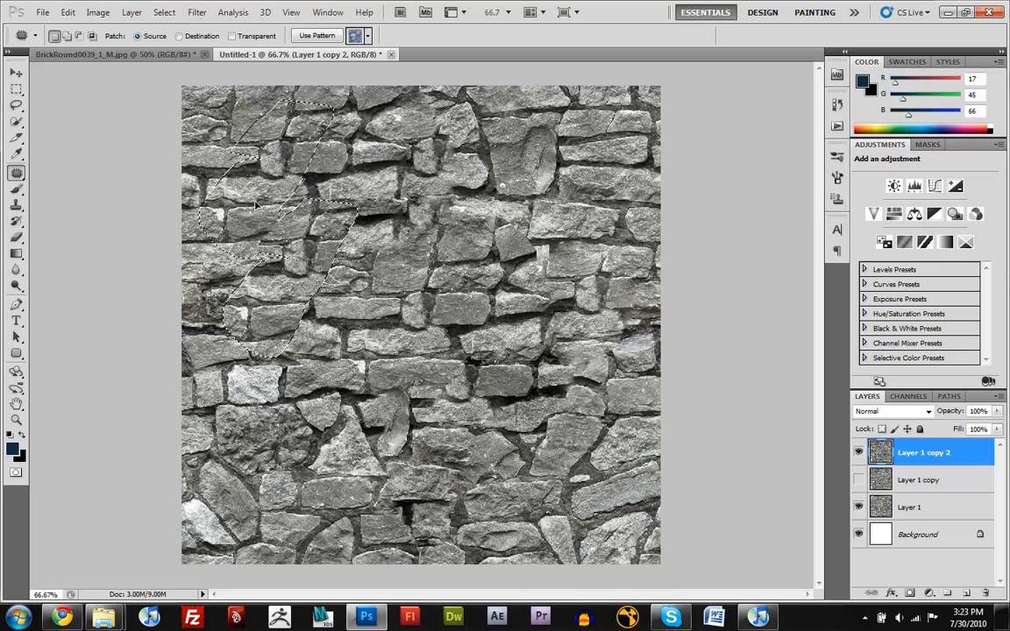
pyautogui.moveTo(255, 207); pyautogui.dragTo(421, 355)
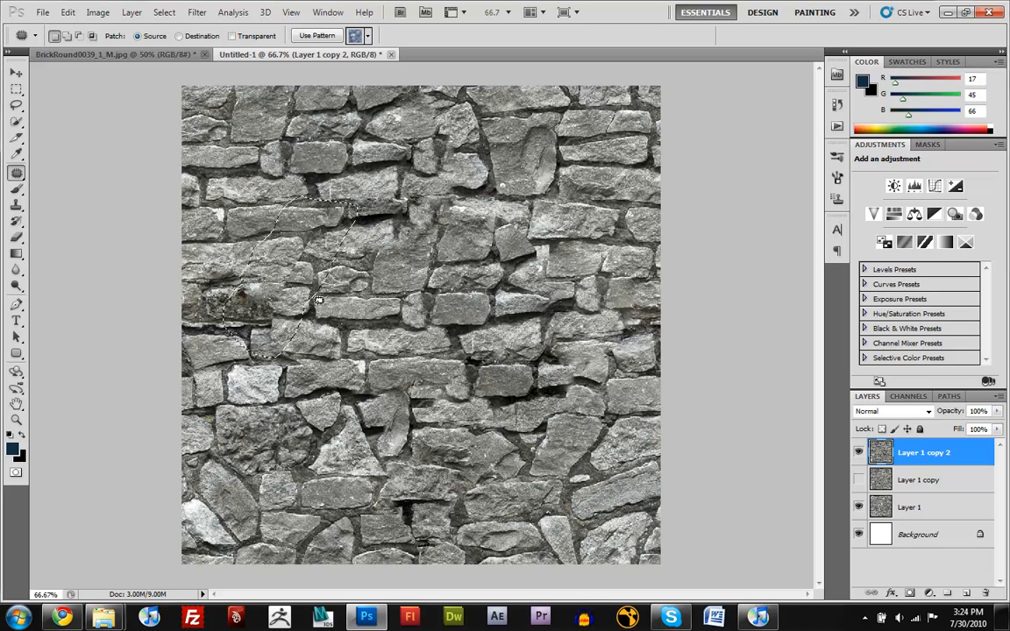
# - Patch the last two remaining seam areas with clean stone and deselect
pyautogui.moveTo(316, 298); pyautogui.dragTo(425, 333)
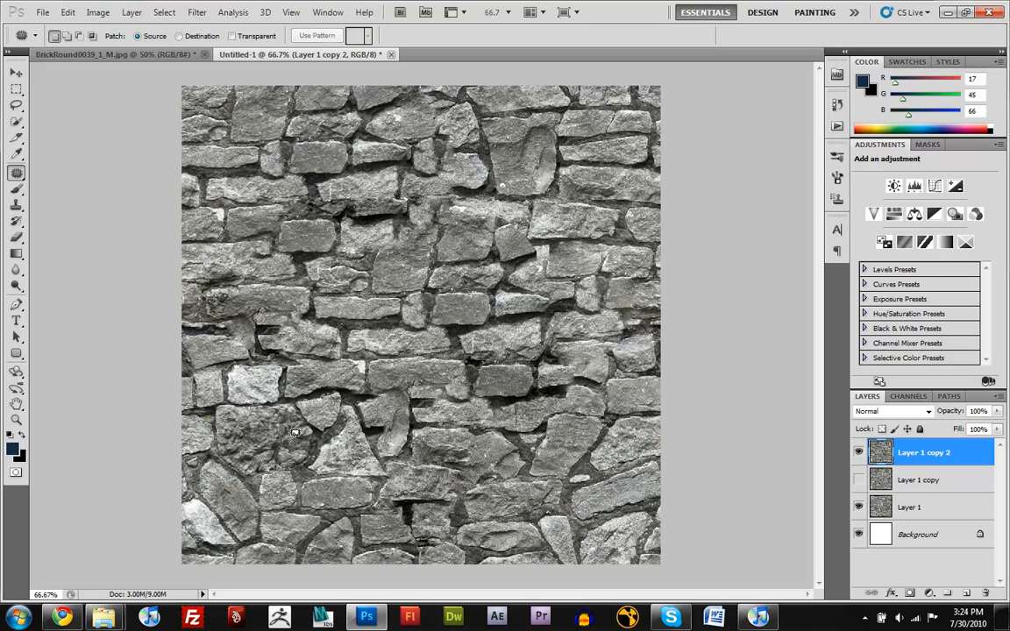
pyautogui.moveTo(473, 514)
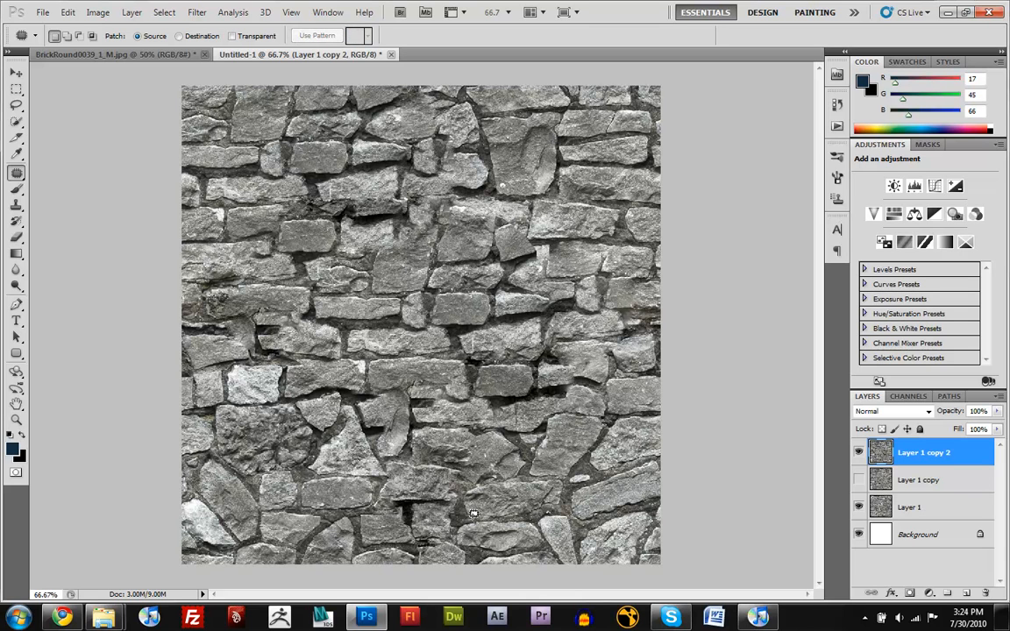
pyautogui.moveTo(561, 228)
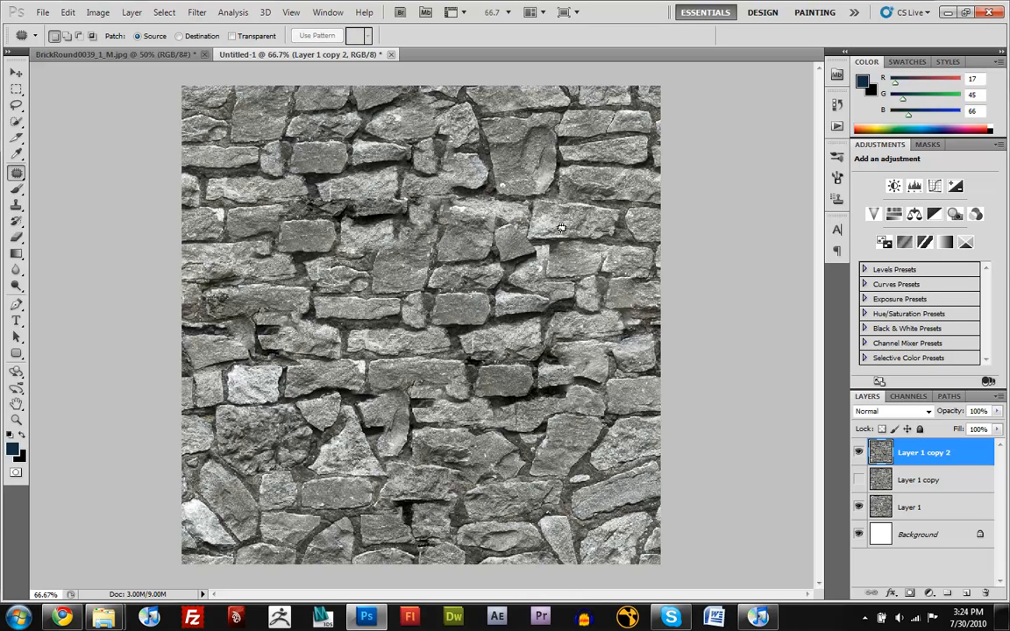
pyautogui.moveTo(561, 226); pyautogui.dragTo(533, 273)
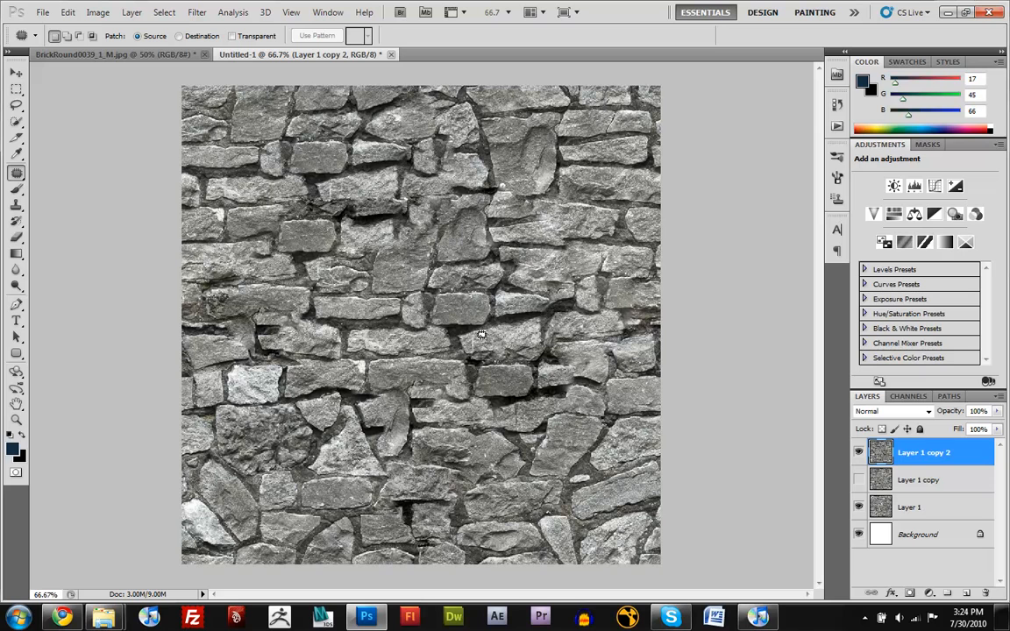
pyautogui.moveTo(377, 380)
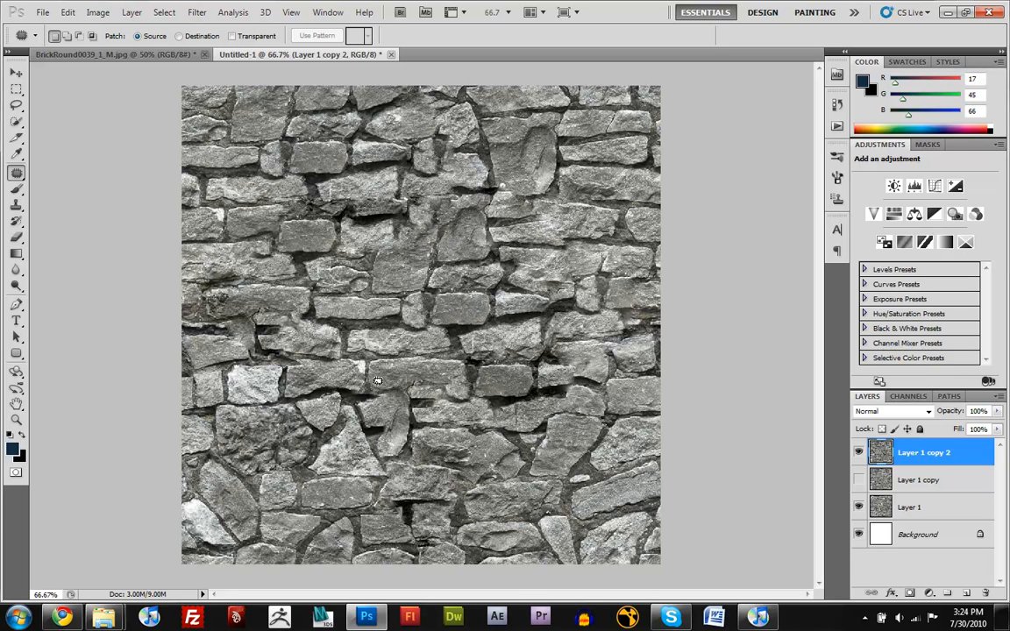
pyautogui.moveTo(570, 221)
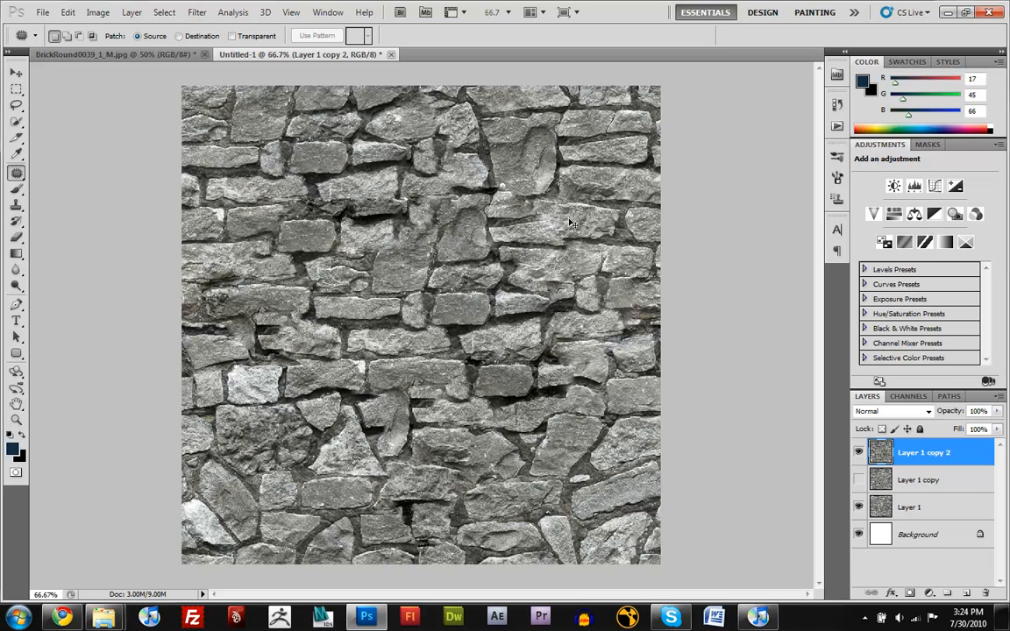
pyautogui.click(570, 221)
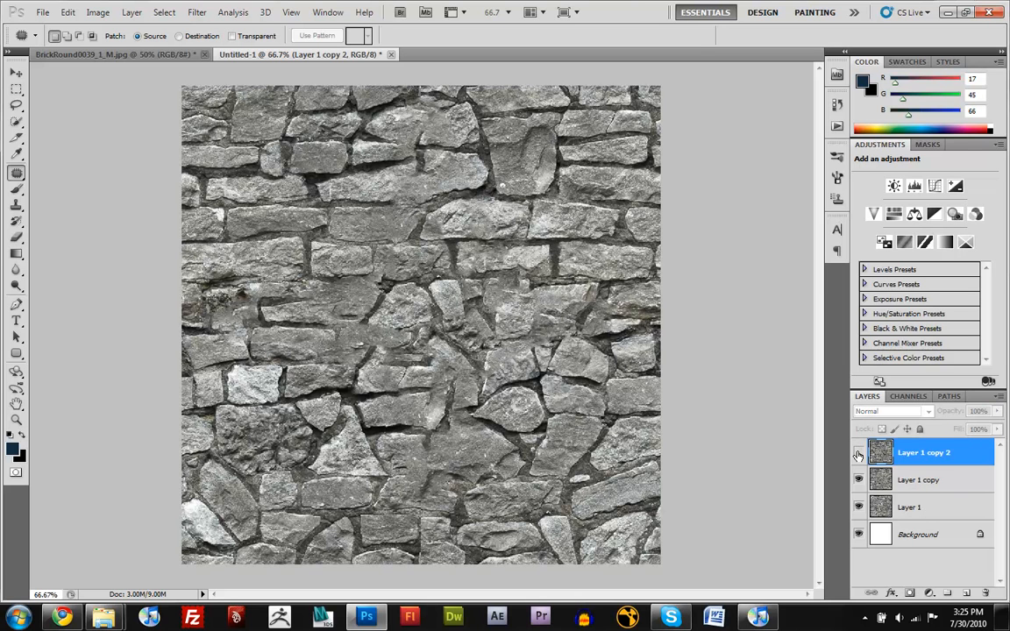
# - Toggle the patched layer's visibility to compare the hand patch with the filled version
pyautogui.click(859, 453)
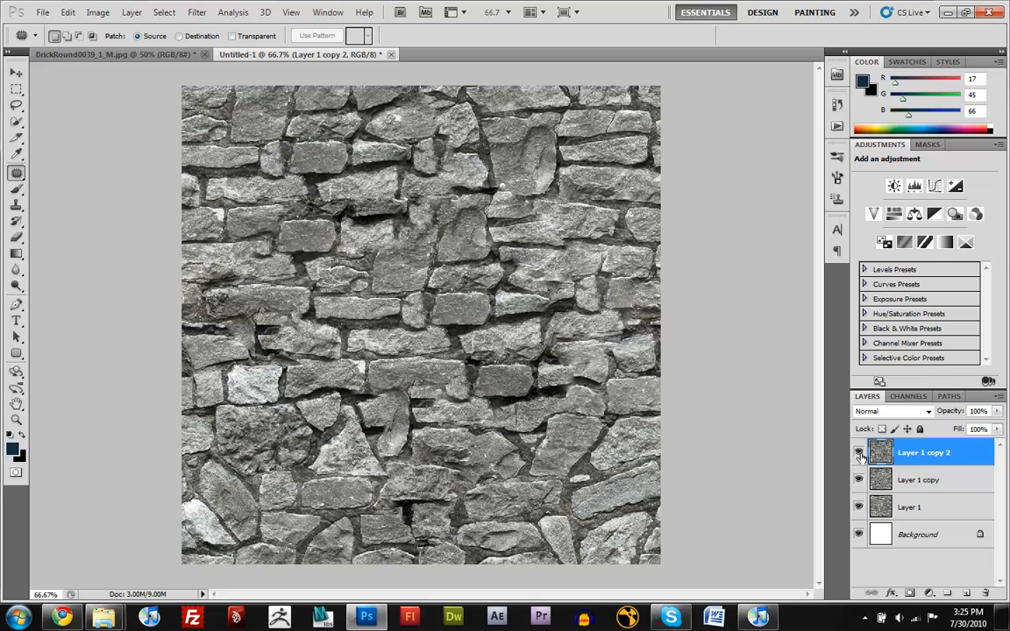
pyautogui.moveTo(859, 453)
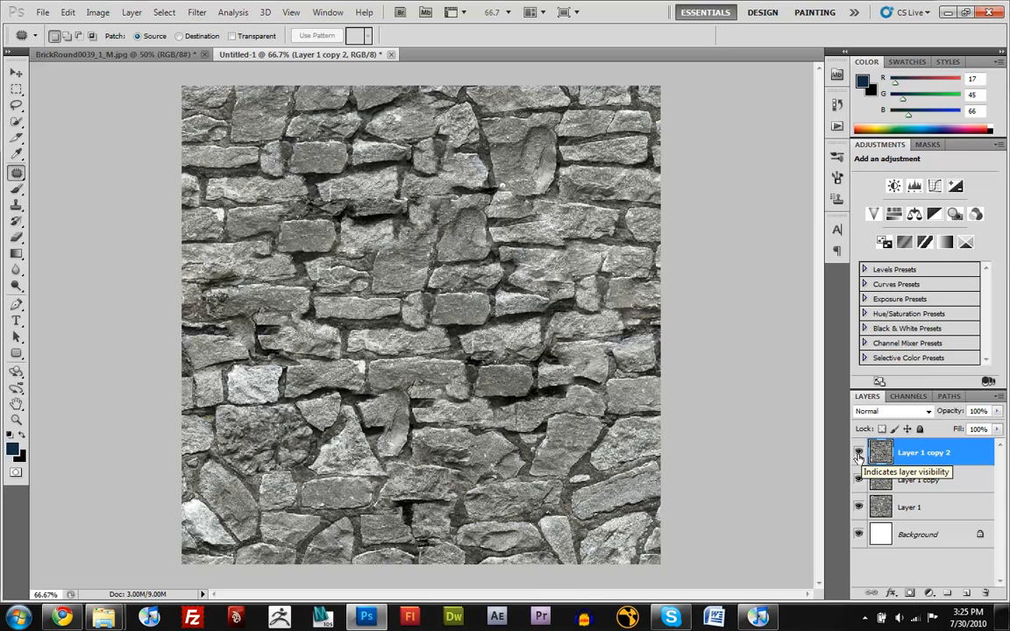
pyautogui.moveTo(954, 470)
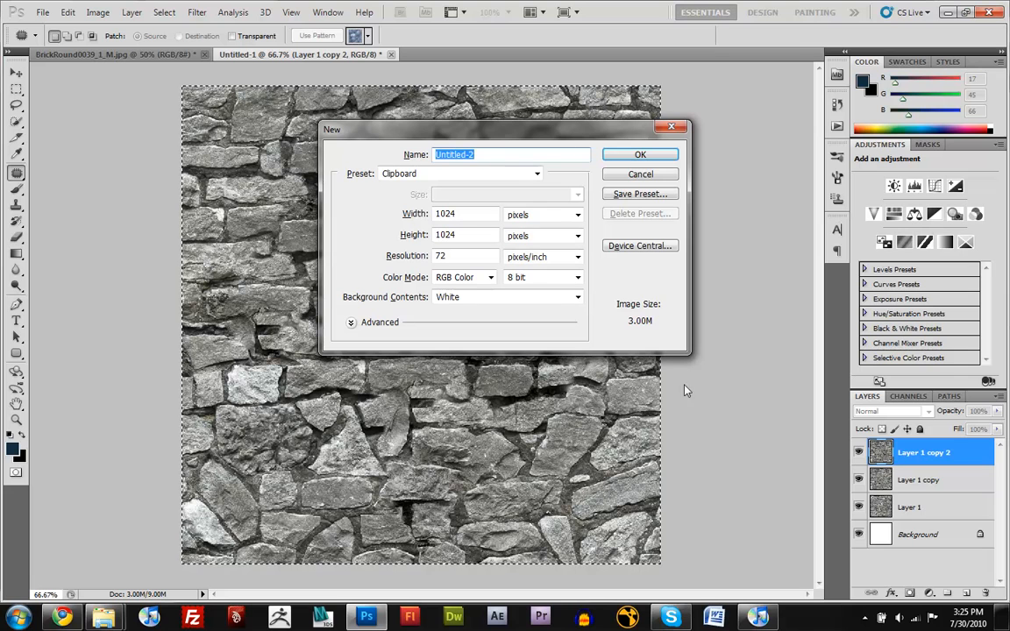
# - Create a new document with Width 4096 and Height 4096 pixels
pyautogui.click(465, 214)
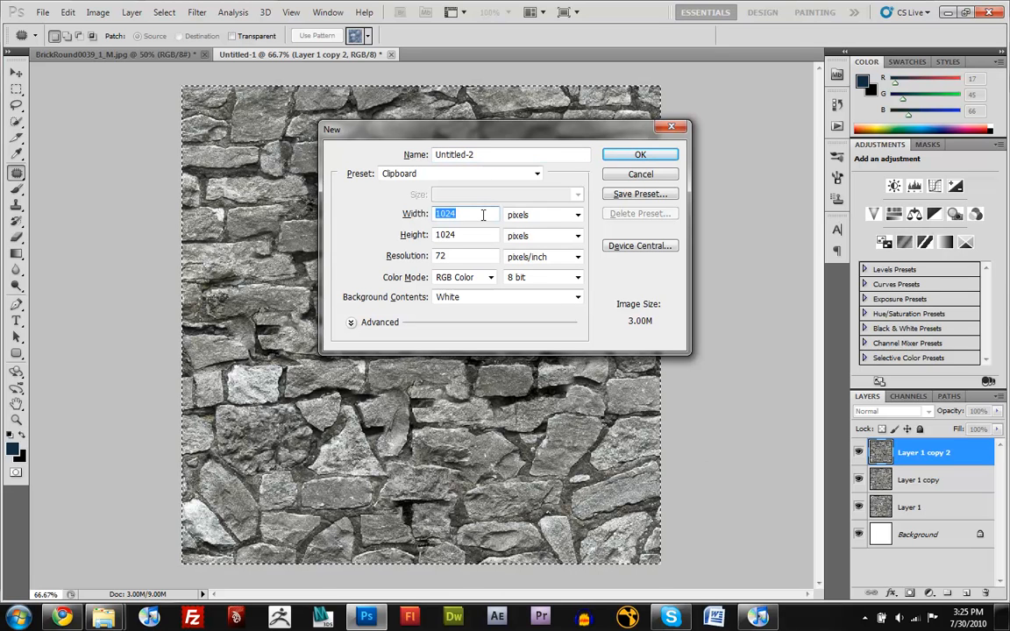
pyautogui.write('4096')
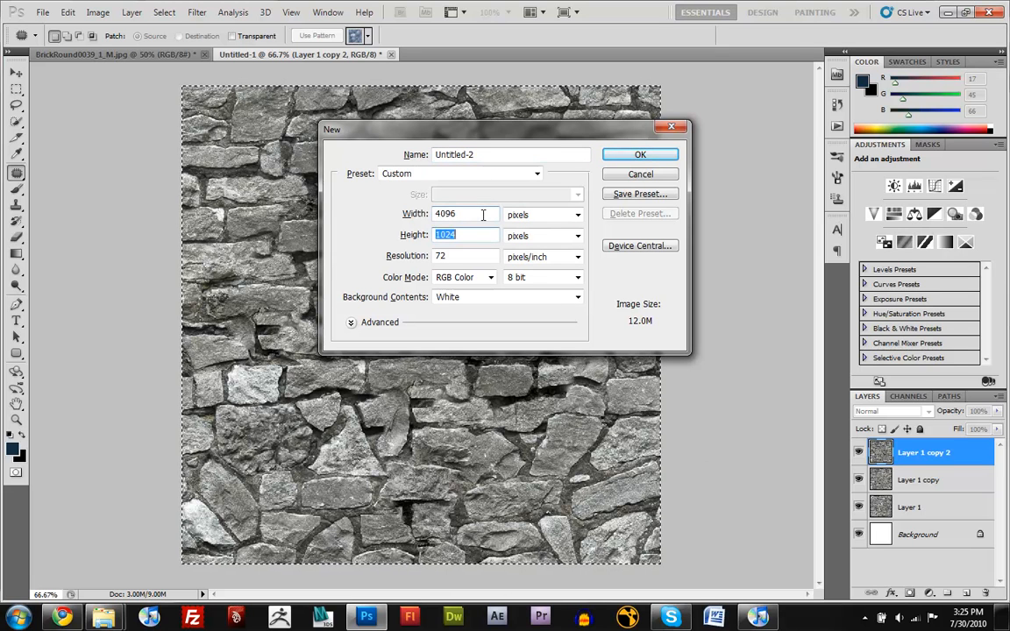
pyautogui.write('4096')
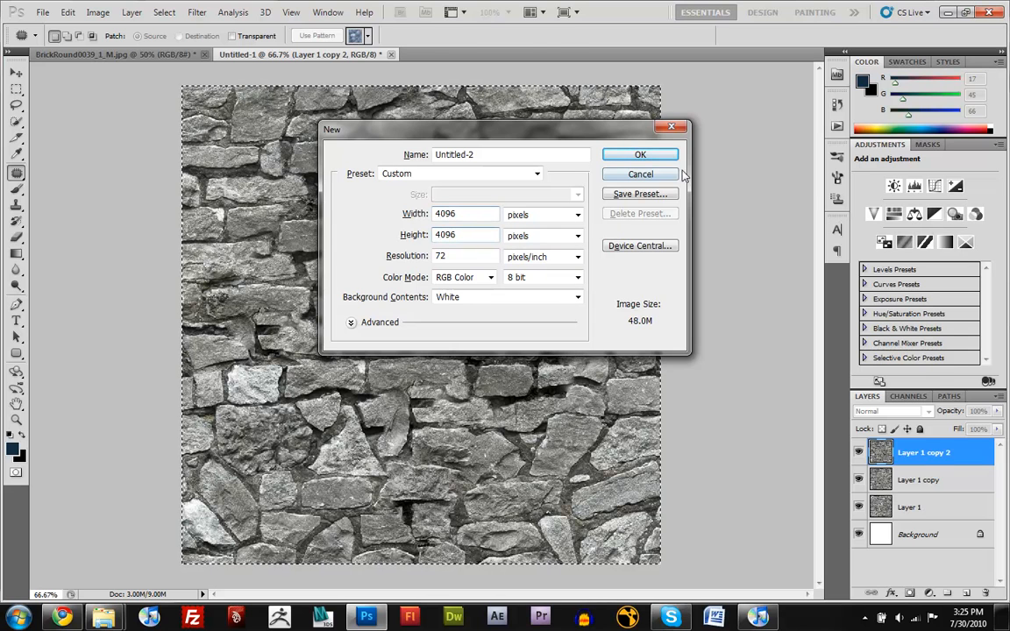
pyautogui.click(640, 155)
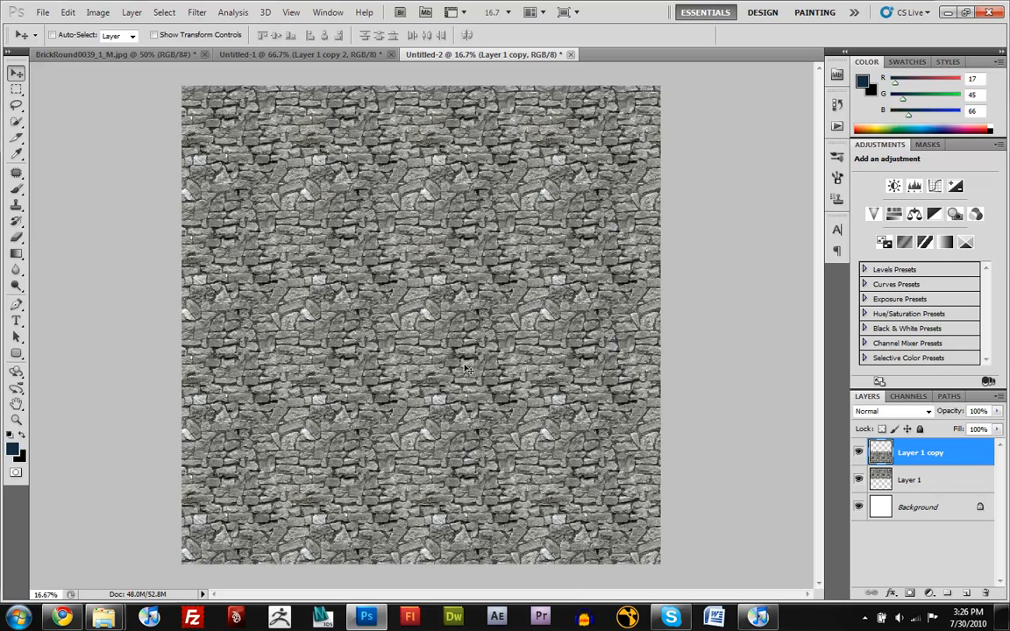
pyautogui.moveTo(463, 357)
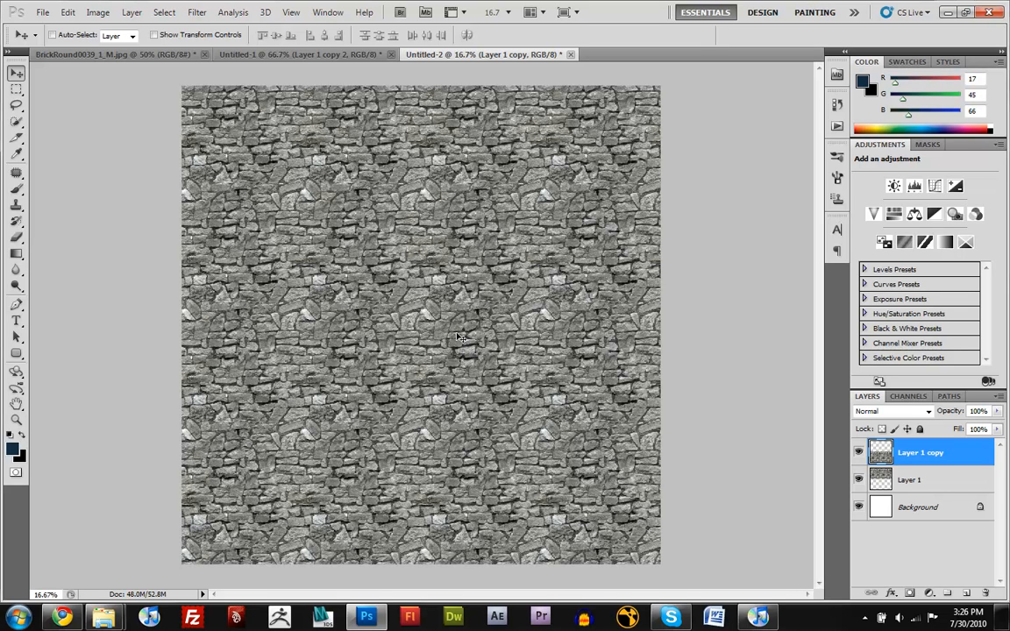
pyautogui.moveTo(551, 336)
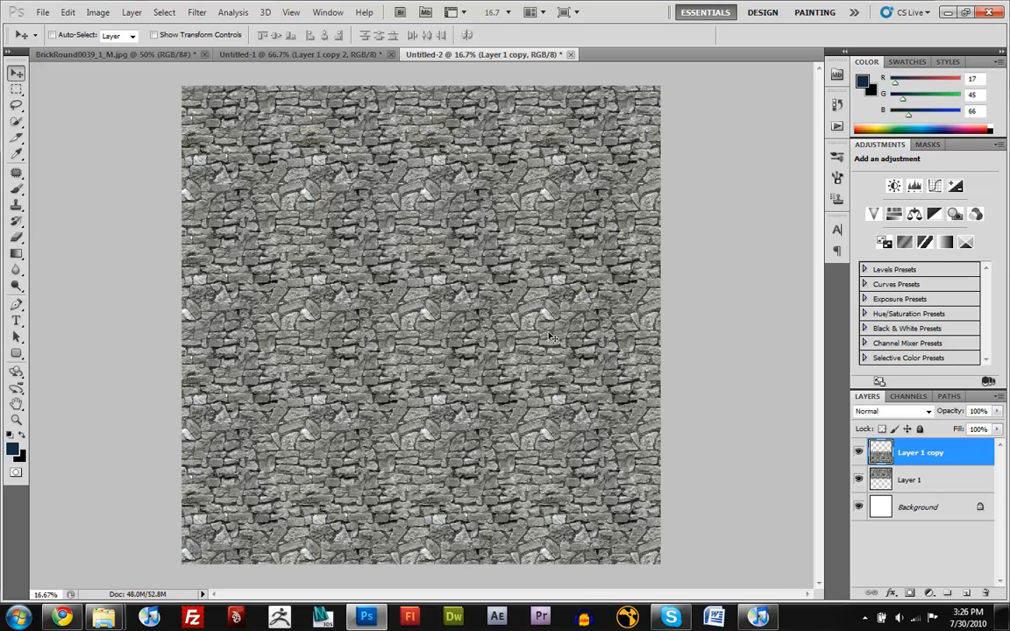
pyautogui.moveTo(558, 347)
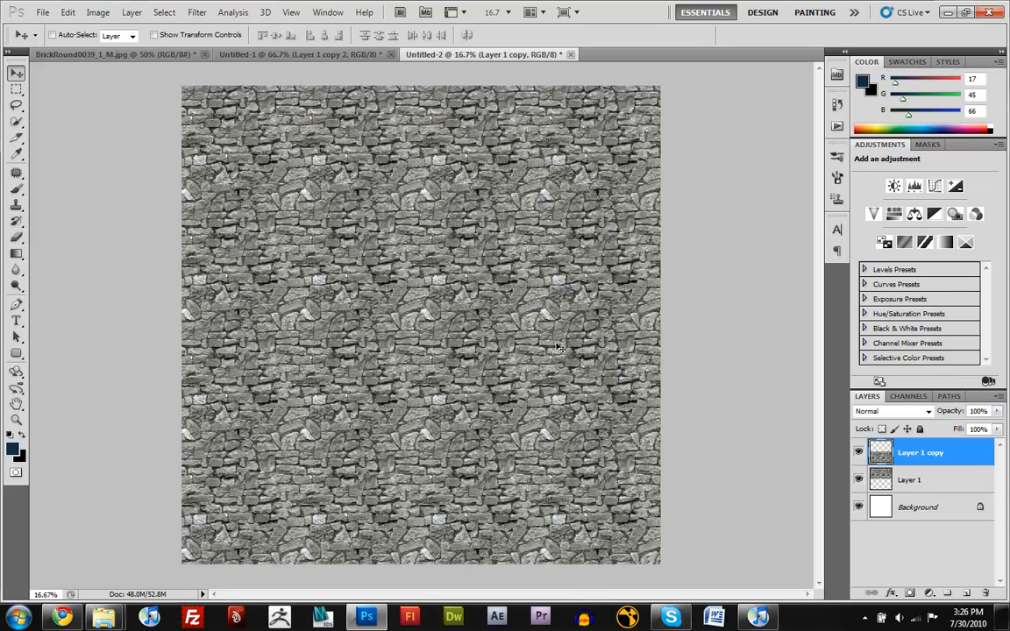